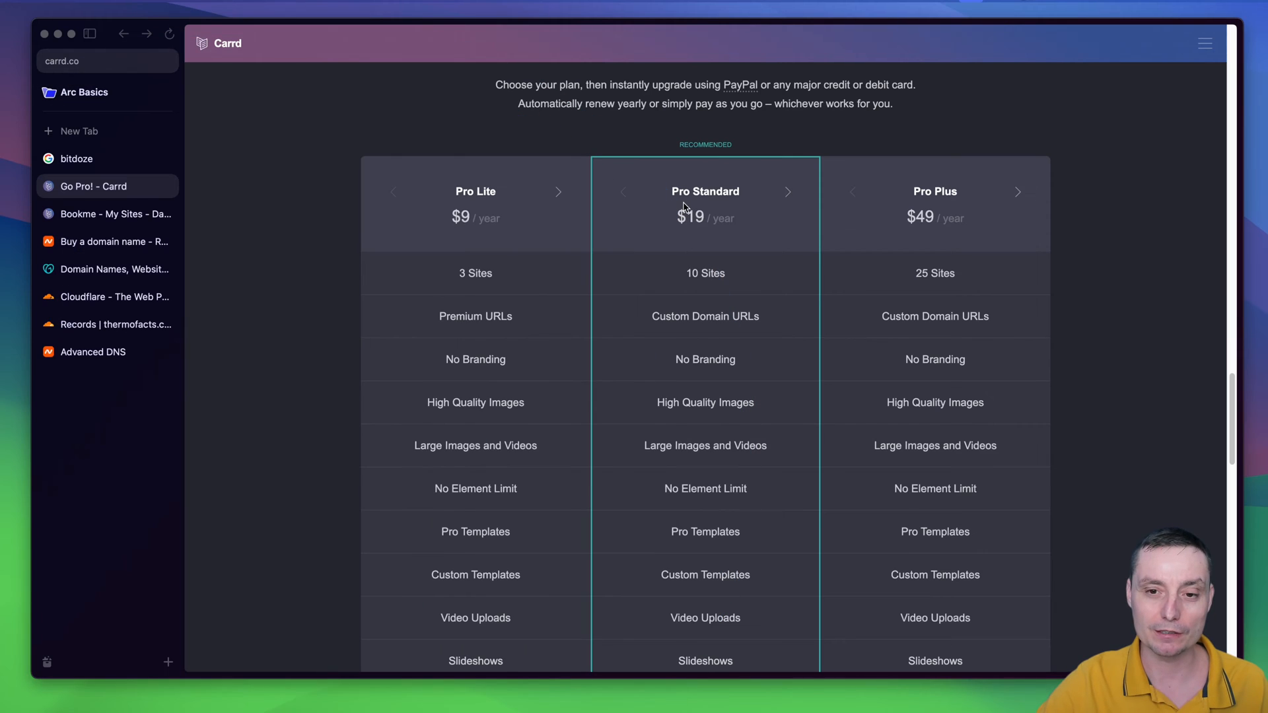
{"action": "mouse_move", "coordinate": [758, 204]}
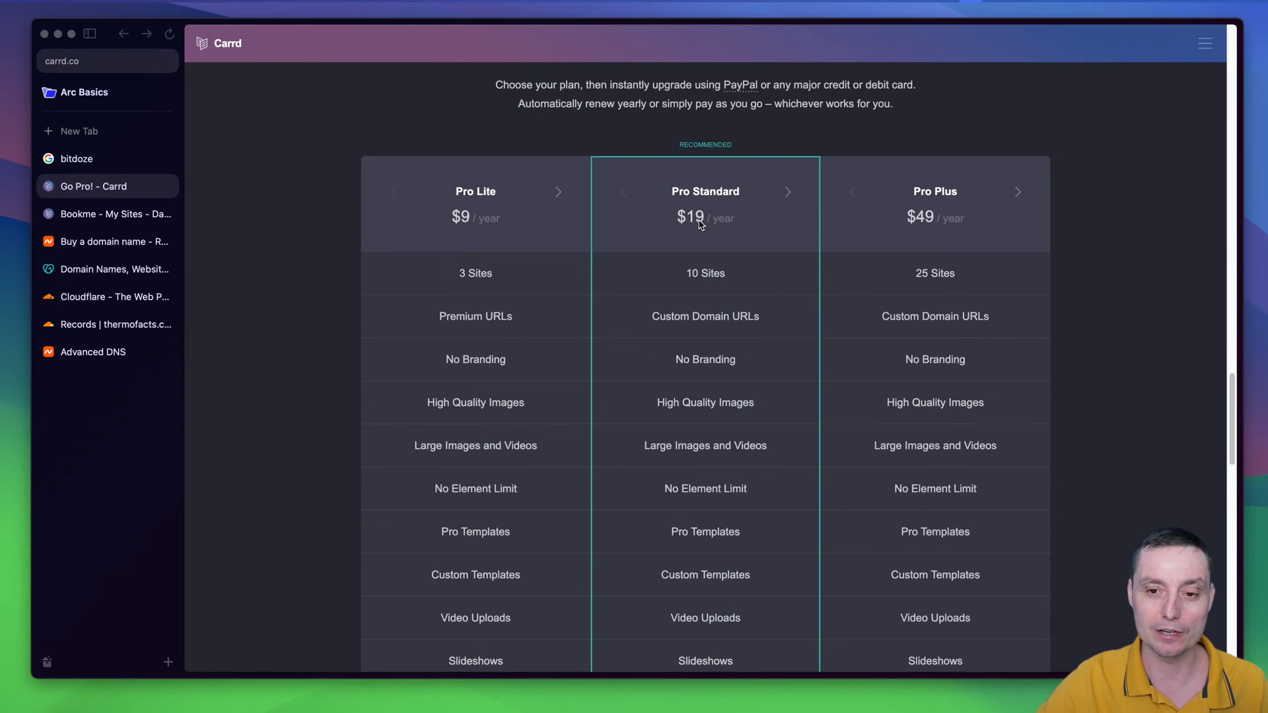
{"action": "mouse_move", "coordinate": [736, 274]}
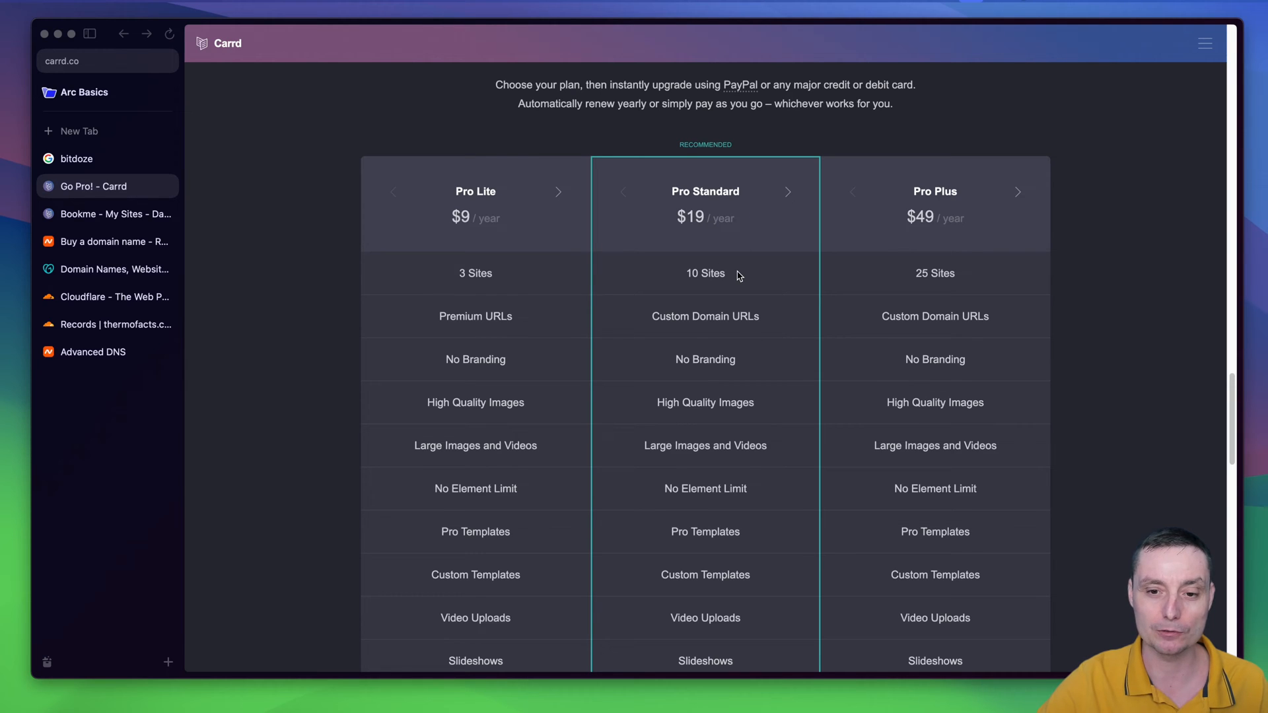
{"action": "mouse_move", "coordinate": [737, 329]}
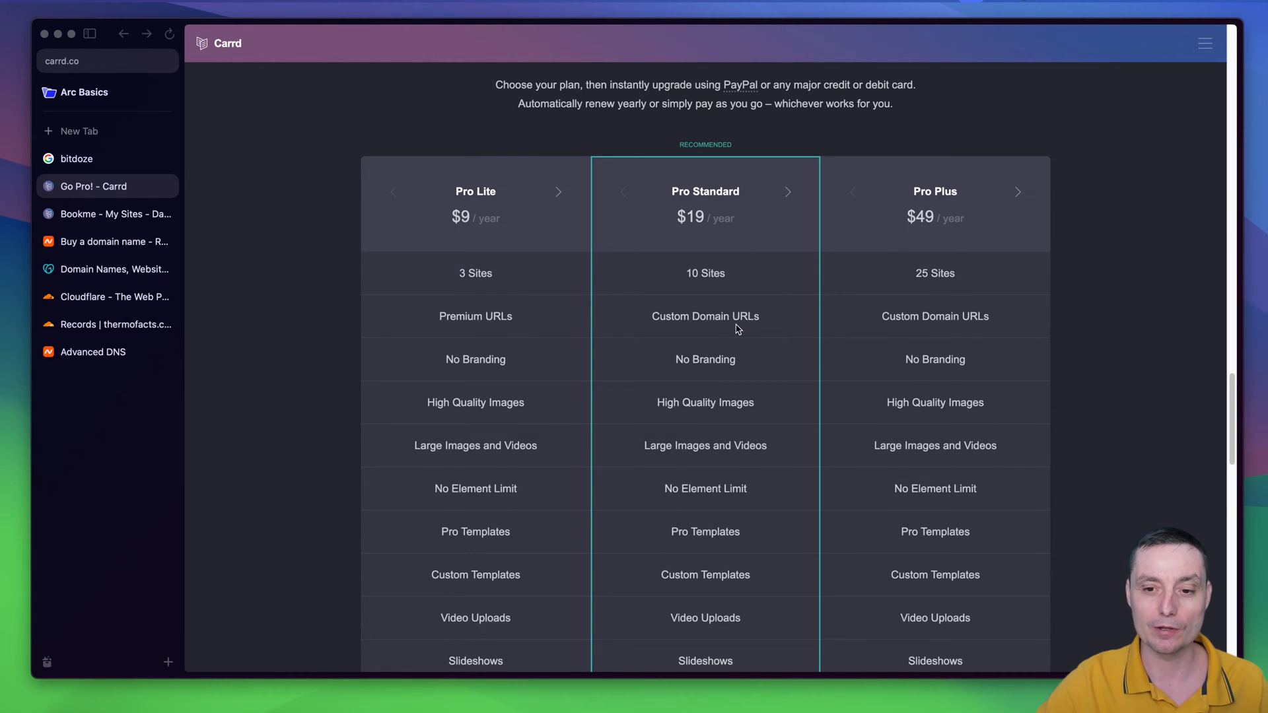
{"action": "mouse_move", "coordinate": [362, 203]}
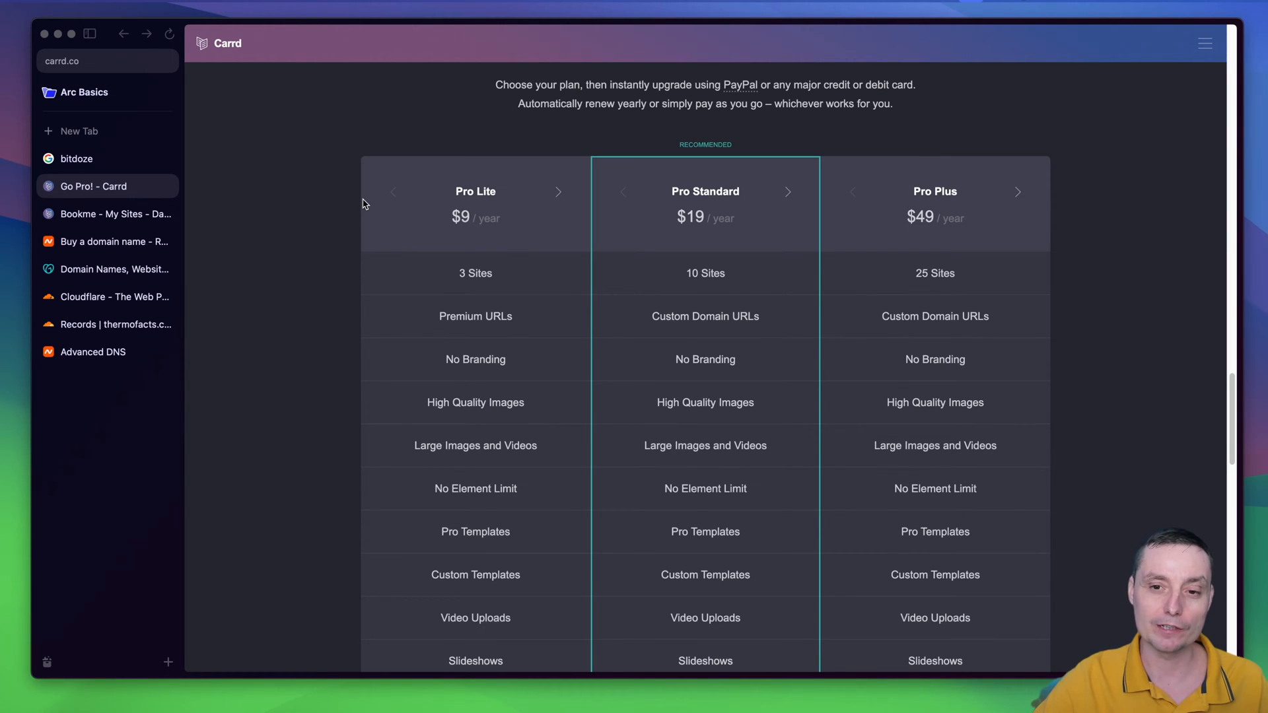
{"action": "mouse_move", "coordinate": [697, 229]}
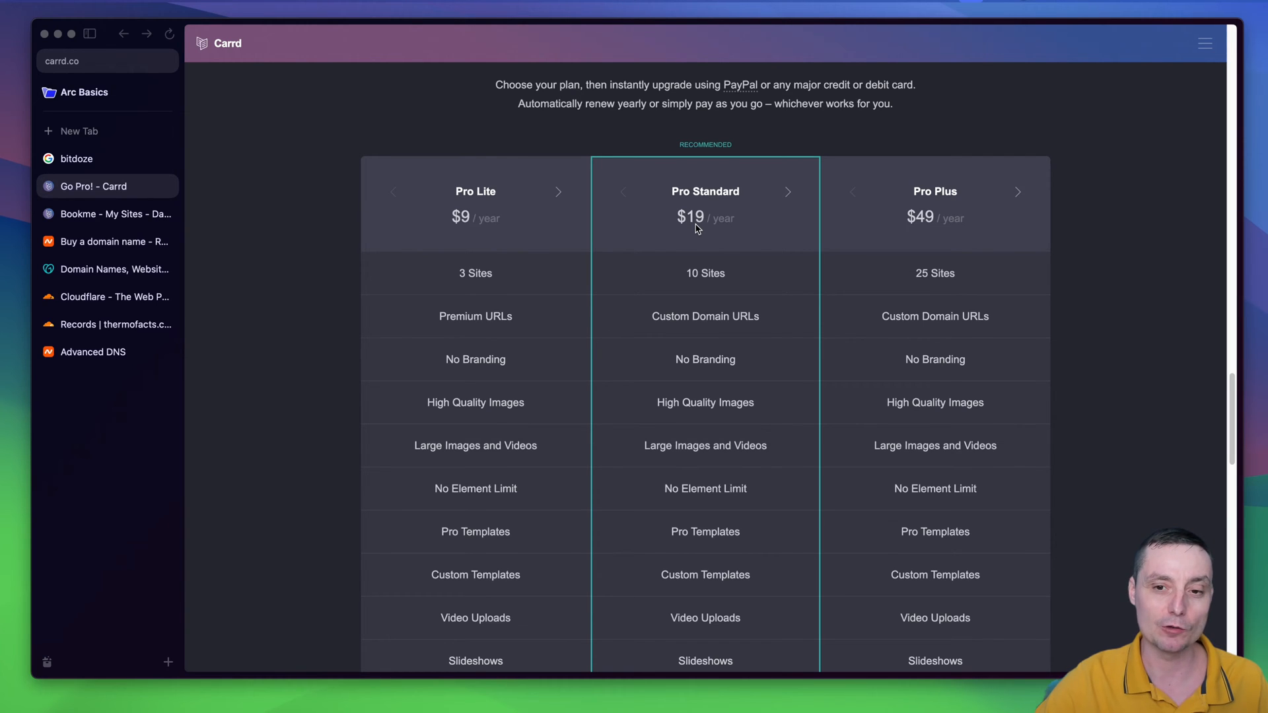
{"action": "mouse_move", "coordinate": [222, 260]}
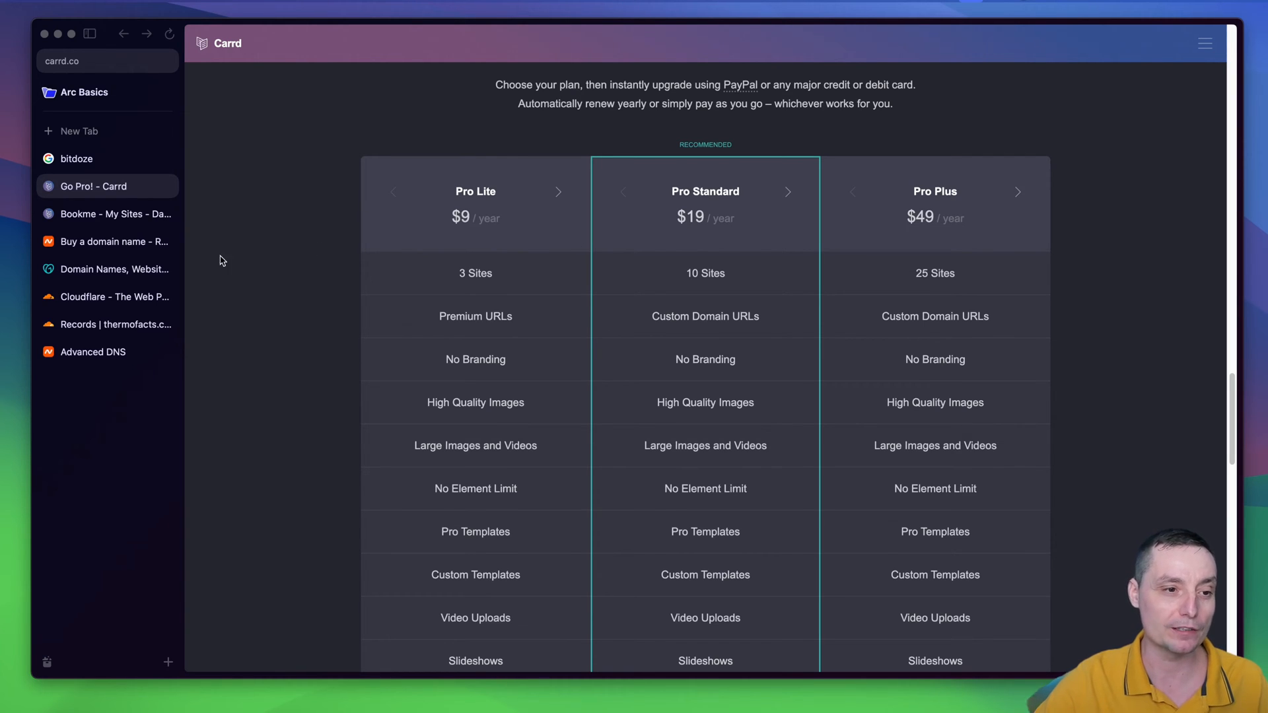
- Search Namecheap for 'mywebsite' and review the offered domains, including the $975,000.00 premium mywebsite.com
{"action": "left_click", "coordinate": [113, 241]}
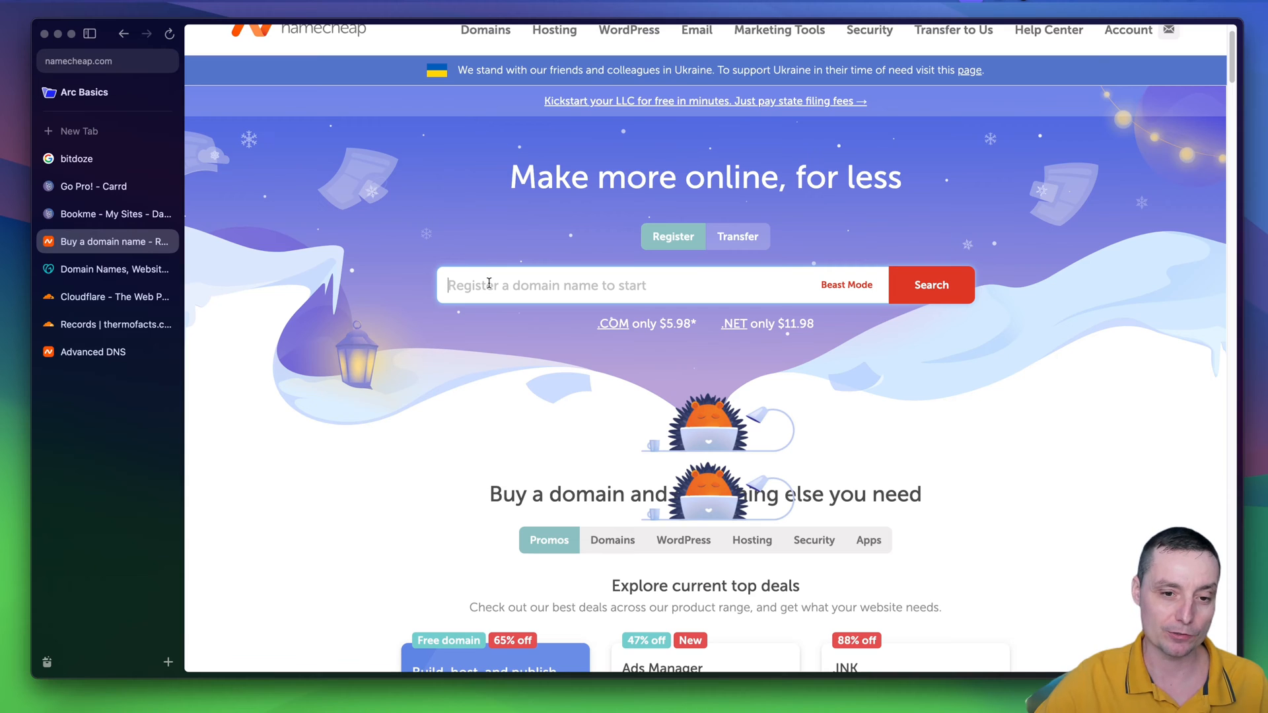
{"action": "type", "text": "my"}
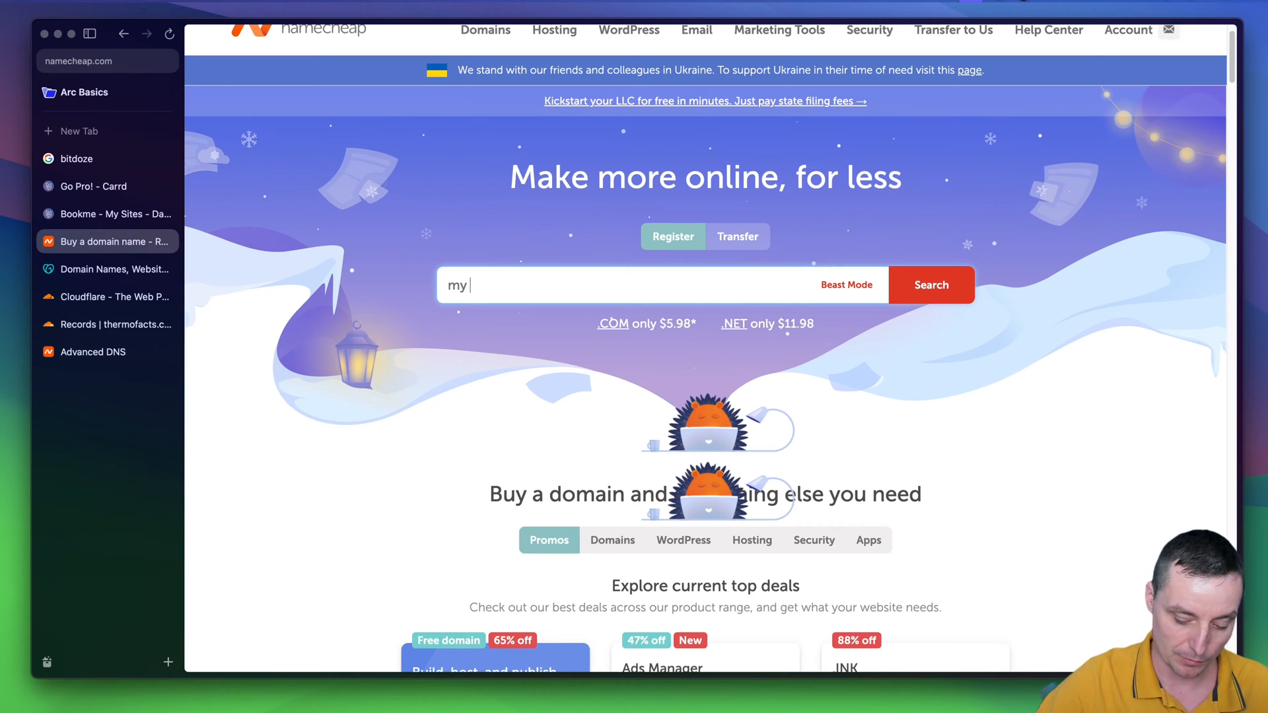
{"action": "type", "text": "website"}
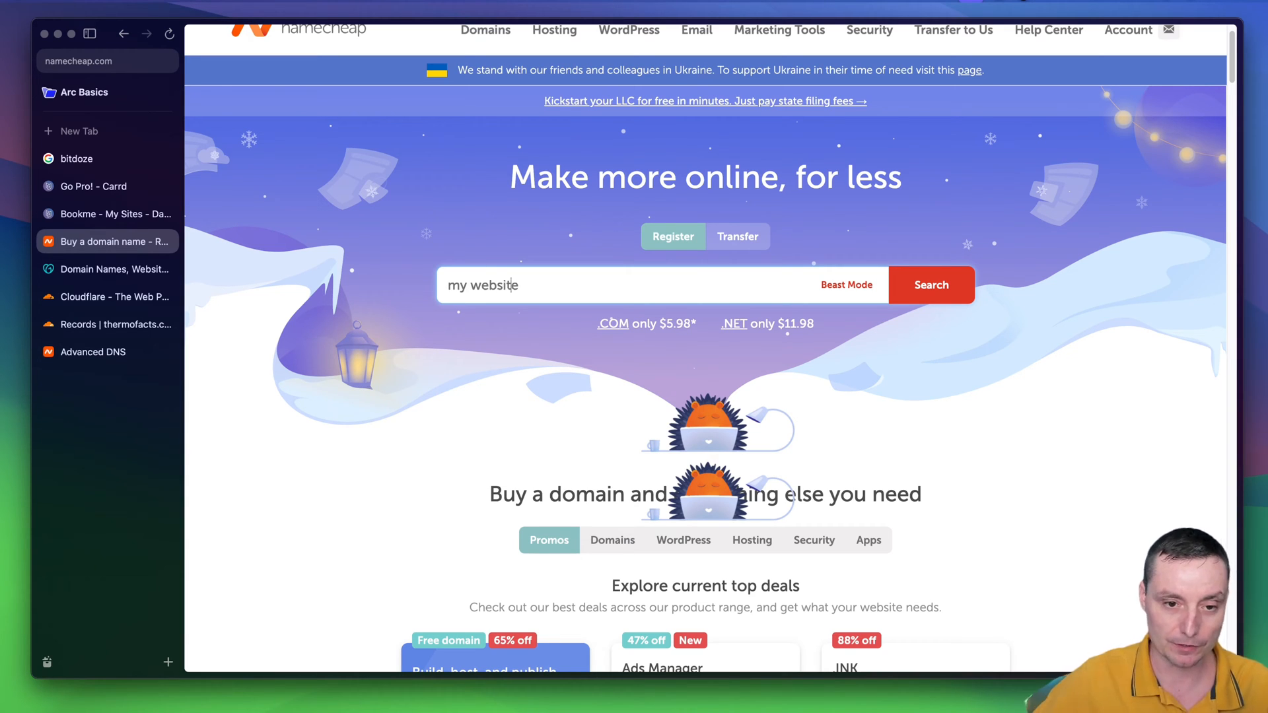
{"action": "left_click", "coordinate": [931, 286]}
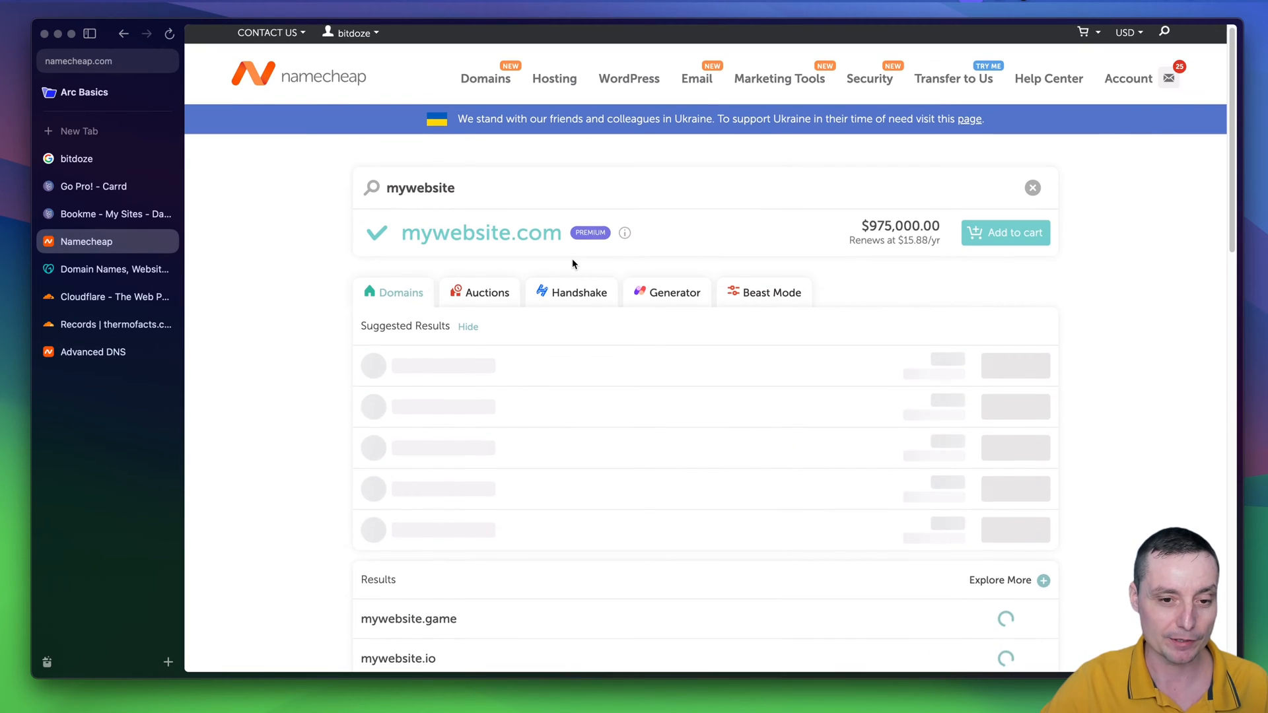
{"action": "scroll", "scroll_direction": "down", "scroll_amount": 3}
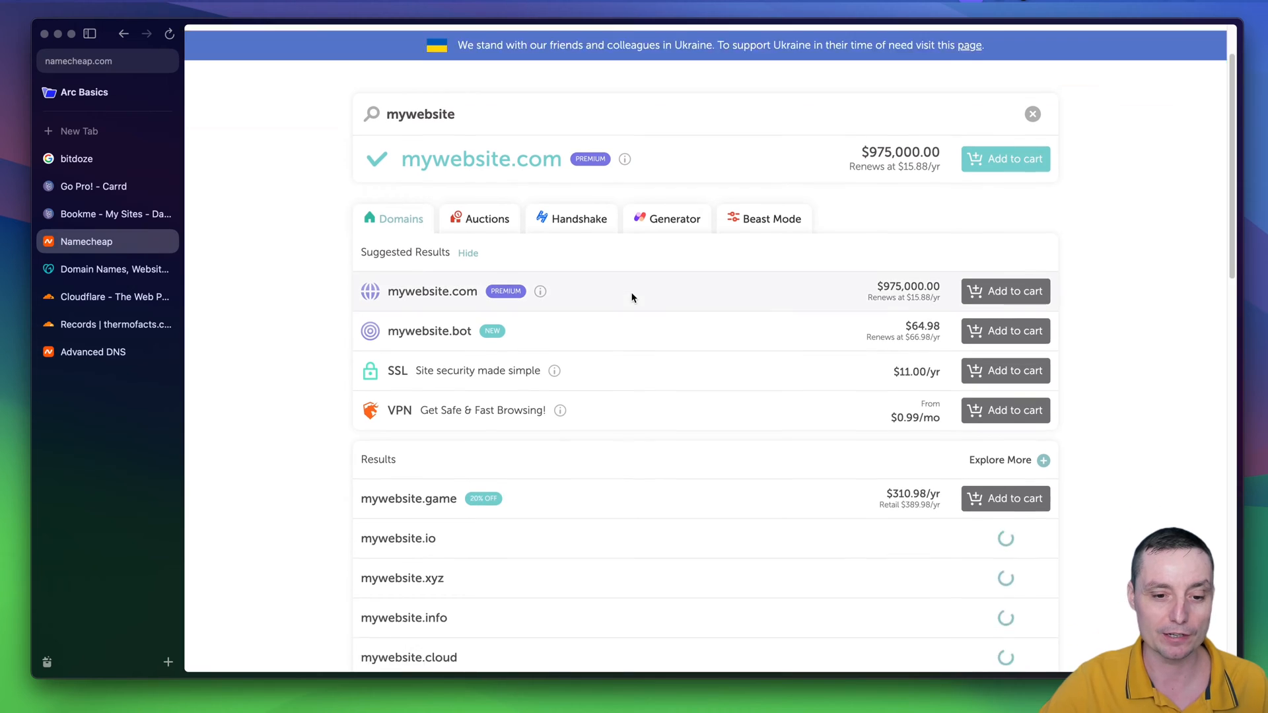
{"action": "scroll", "scroll_direction": "down", "scroll_amount": 3}
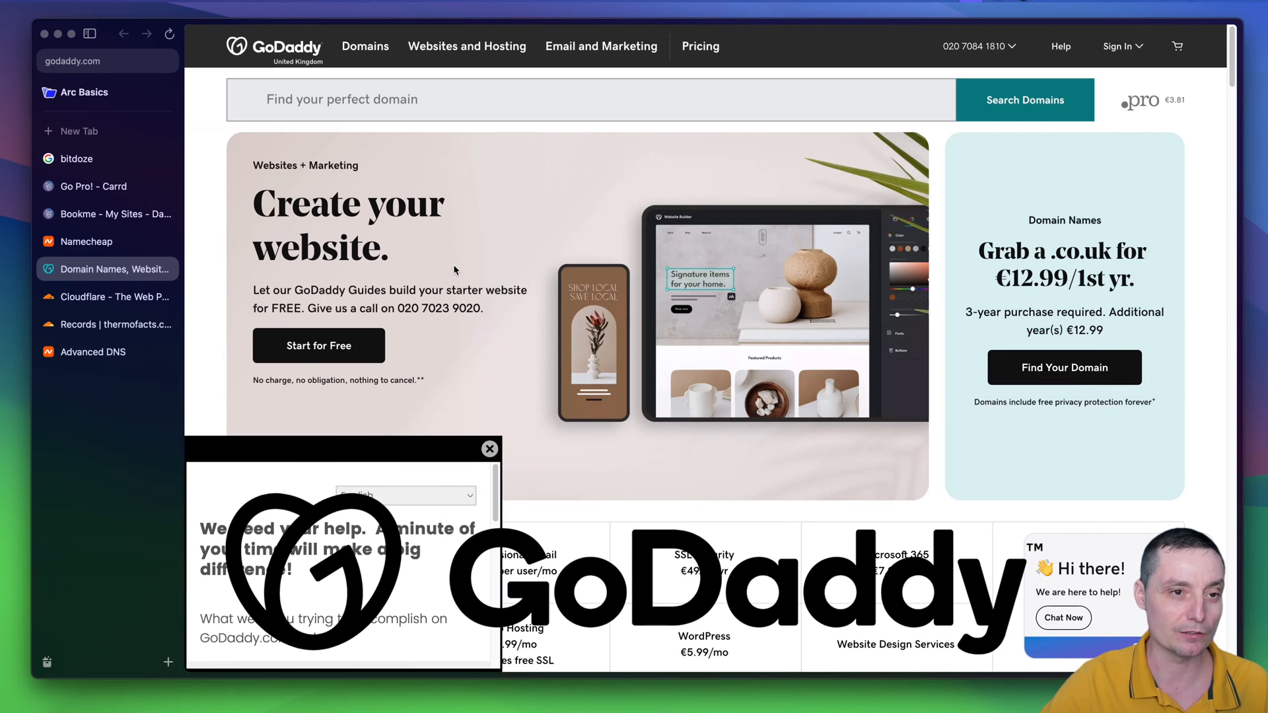
{"action": "mouse_move", "coordinate": [547, 235]}
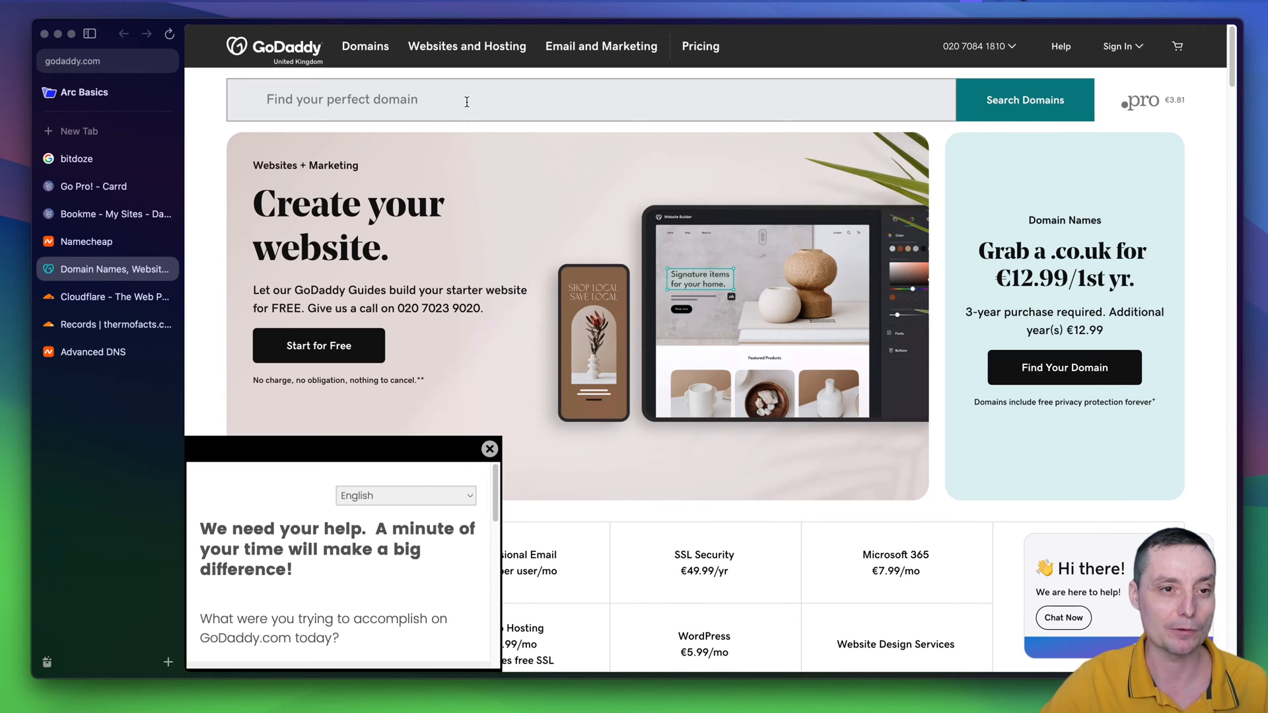
- View the Cloudflare homepage as another registrar option after GoDaddy
{"action": "left_click", "coordinate": [106, 297]}
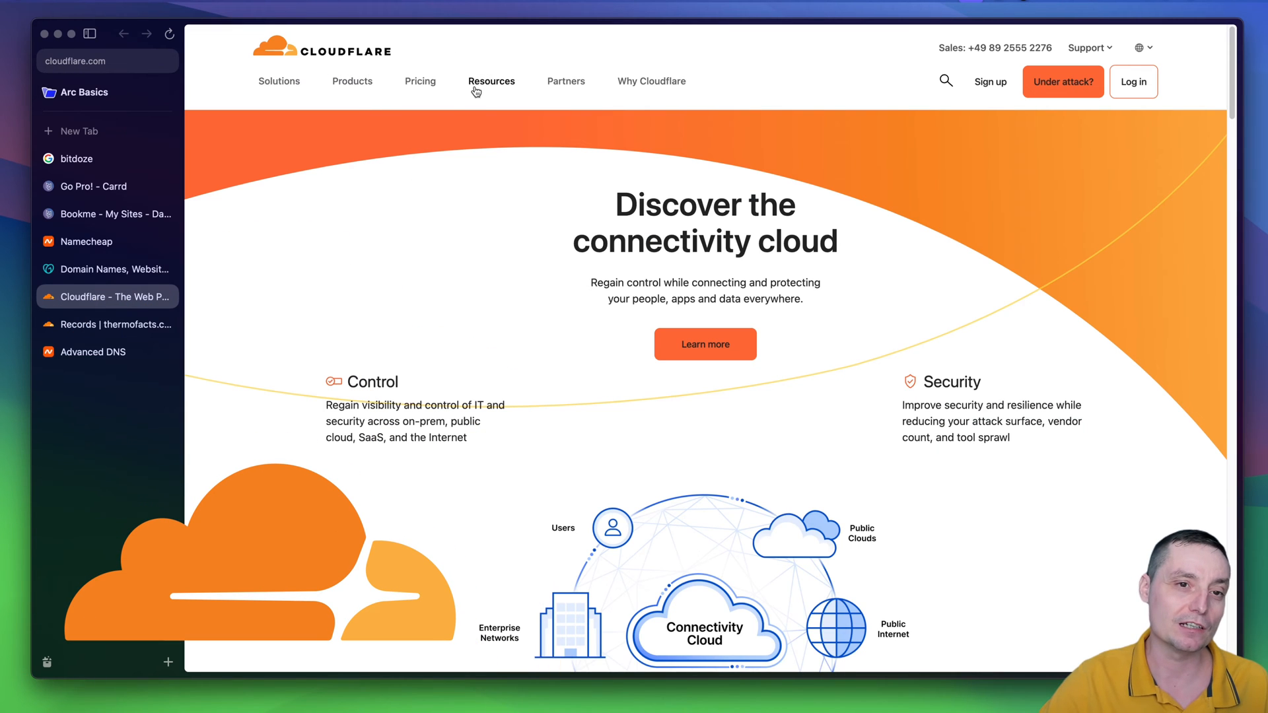
{"action": "mouse_move", "coordinate": [392, 169]}
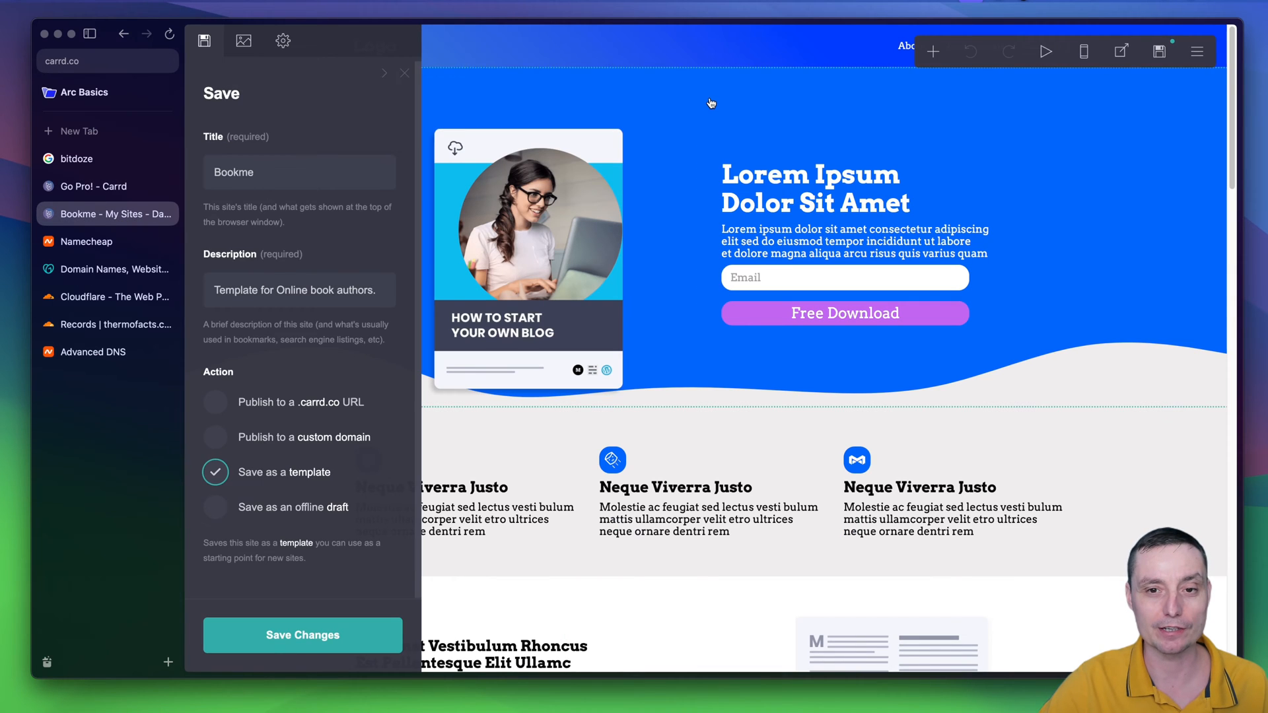
- Dismiss the save settings, scroll through the Bookme page and select its Logo element
{"action": "left_click", "coordinate": [404, 73]}
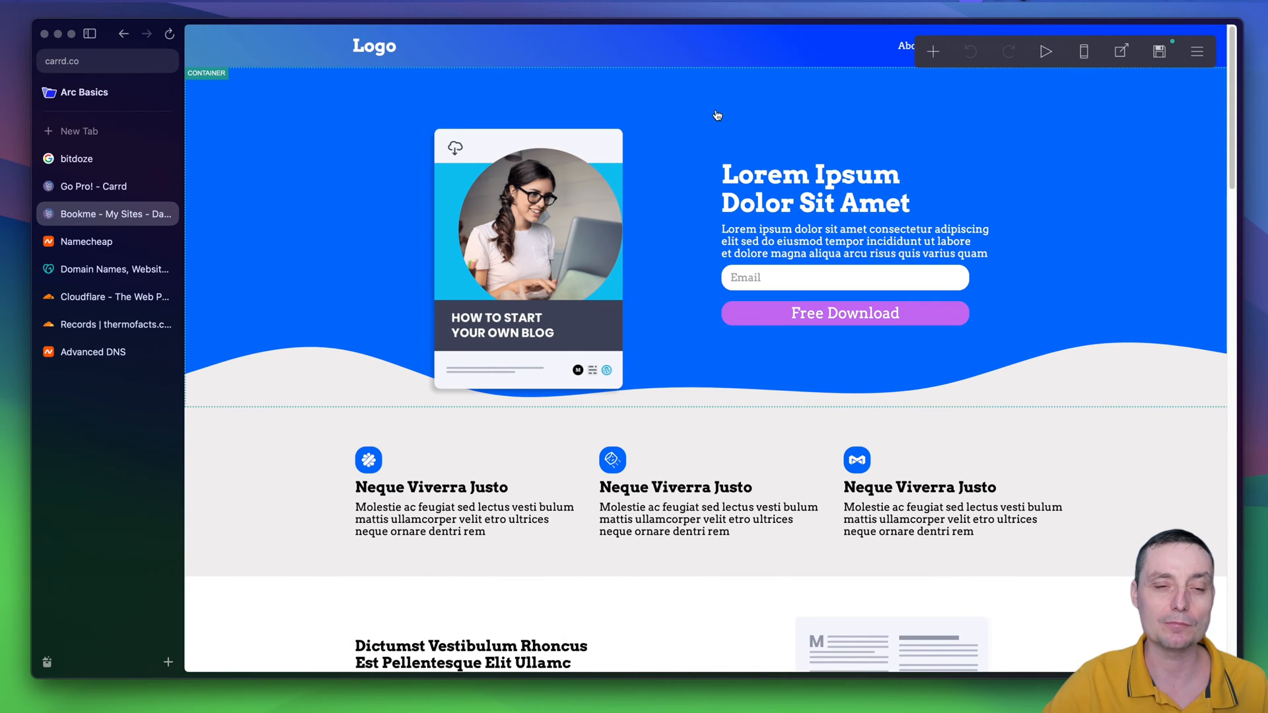
{"action": "scroll", "scroll_direction": "down", "scroll_amount": 3}
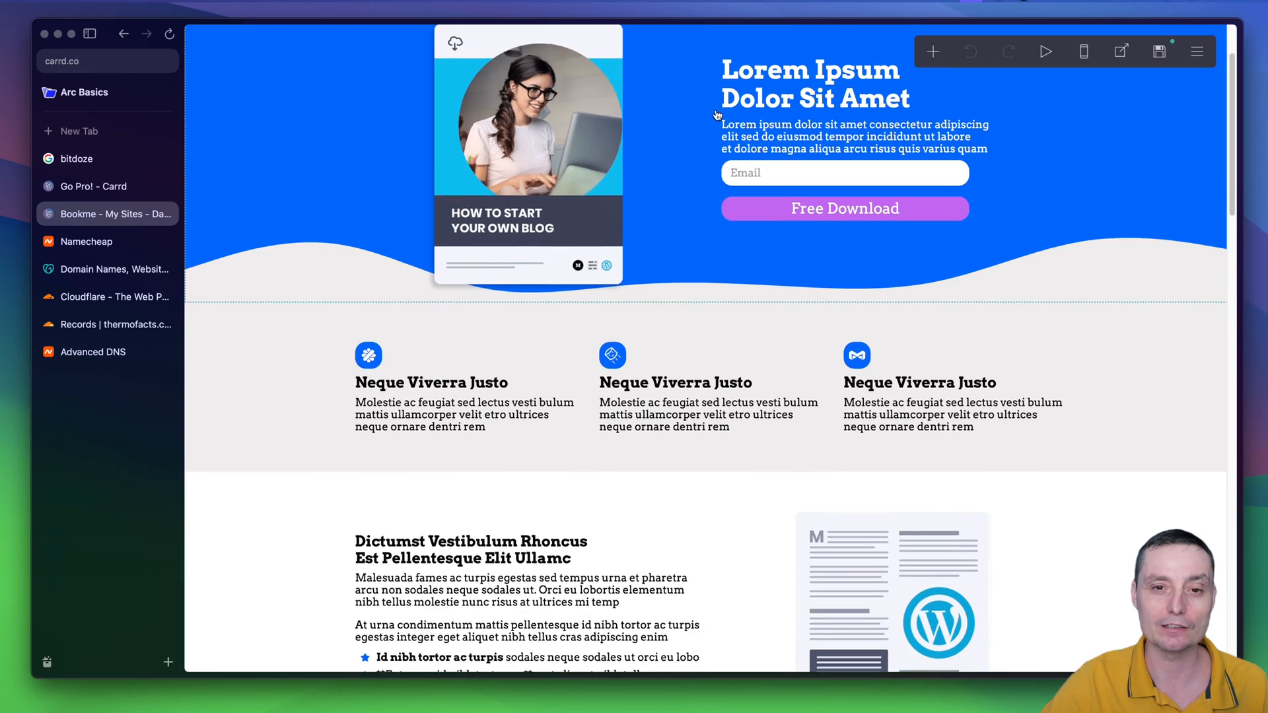
{"action": "scroll", "scroll_direction": "down", "scroll_amount": 3}
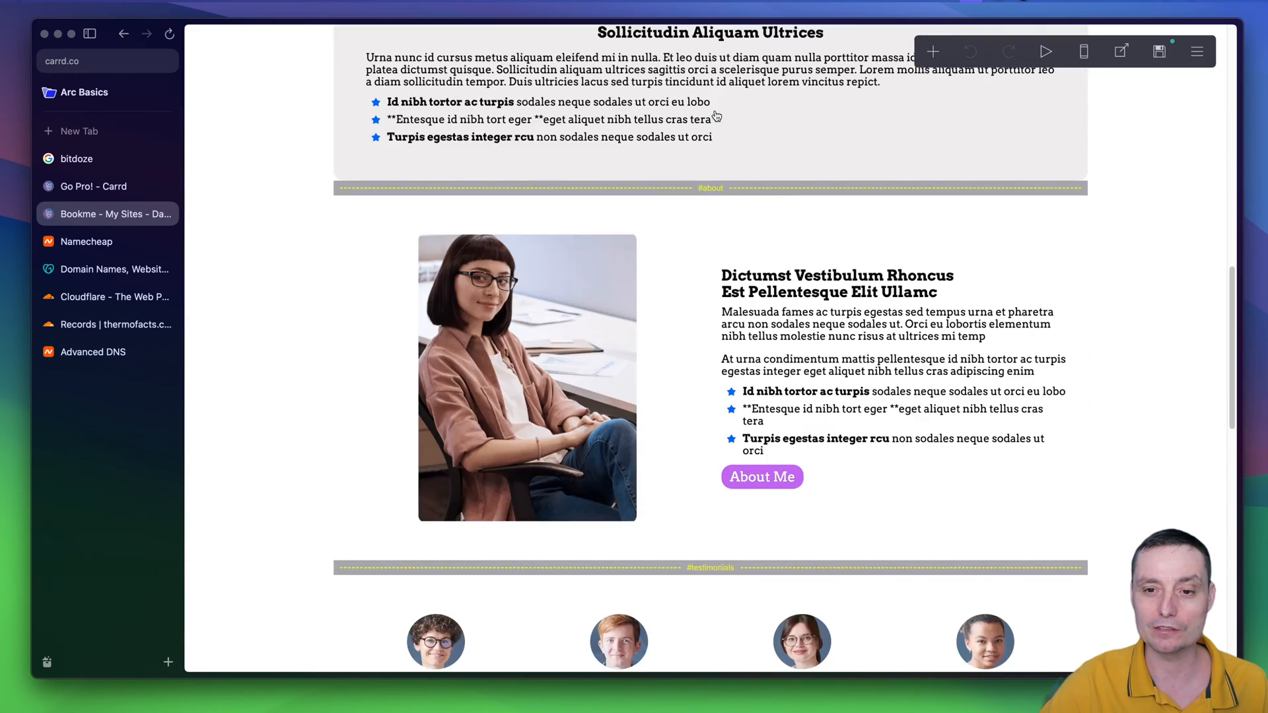
{"action": "scroll", "scroll_direction": "down", "scroll_amount": 3}
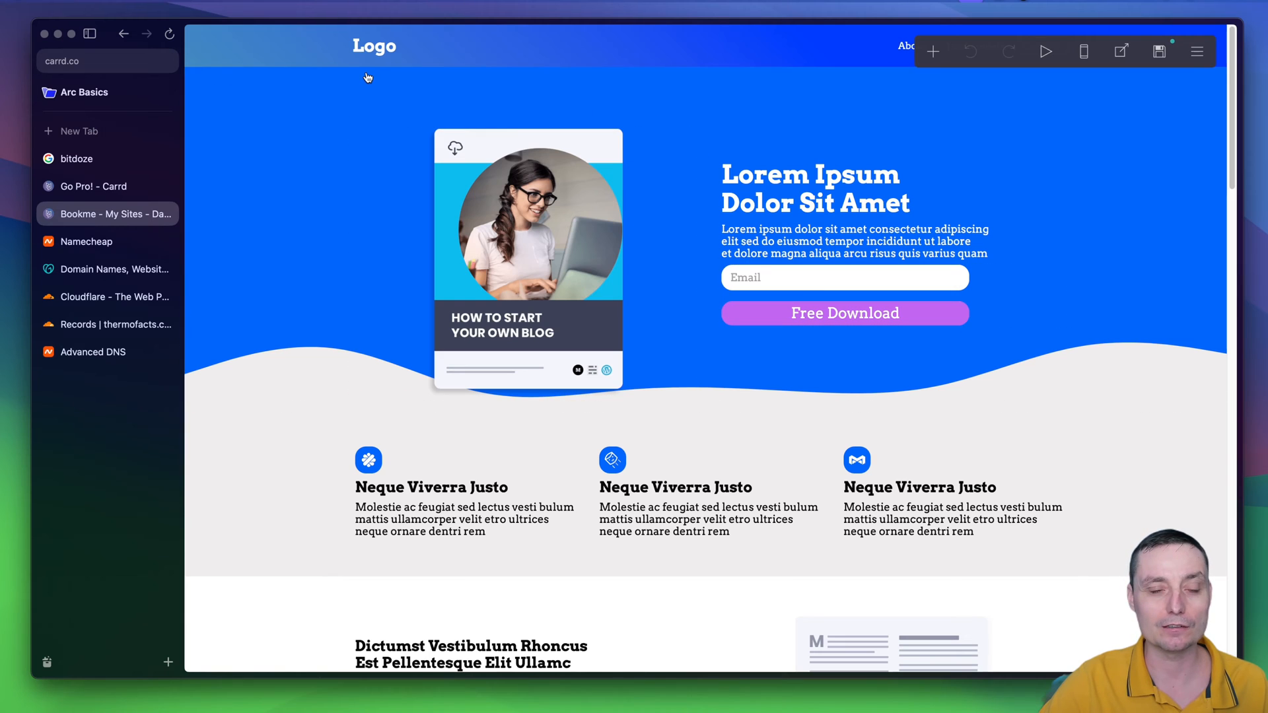
{"action": "left_click", "coordinate": [374, 46]}
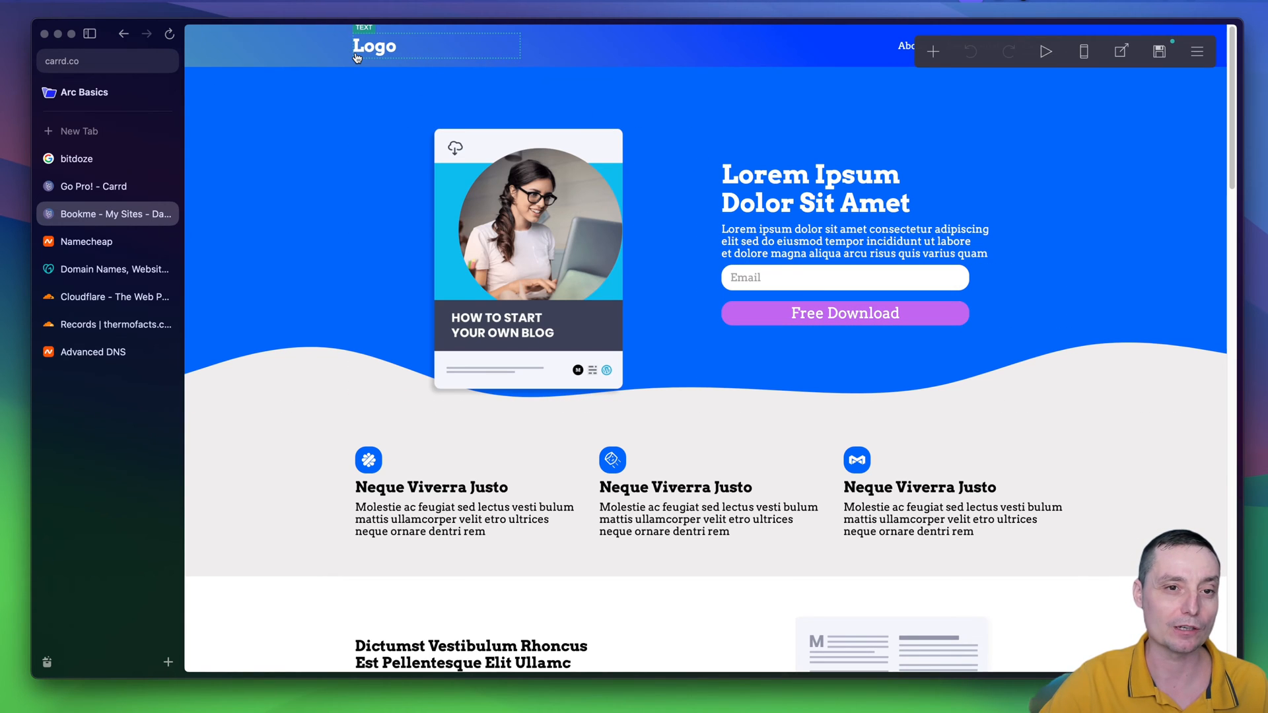
{"action": "left_click", "coordinate": [714, 118]}
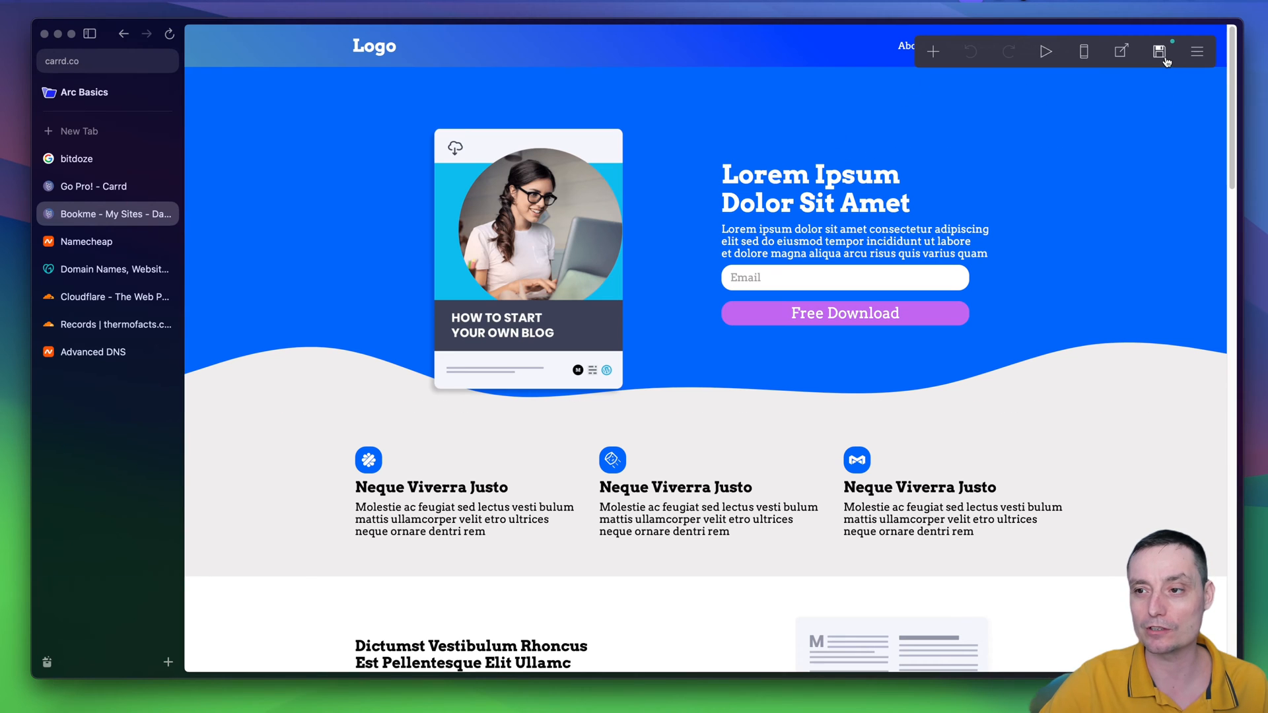
- Target publishing at custom domain thermofacts.com and copy the first A record's IP address
{"action": "left_click", "coordinate": [1159, 52]}
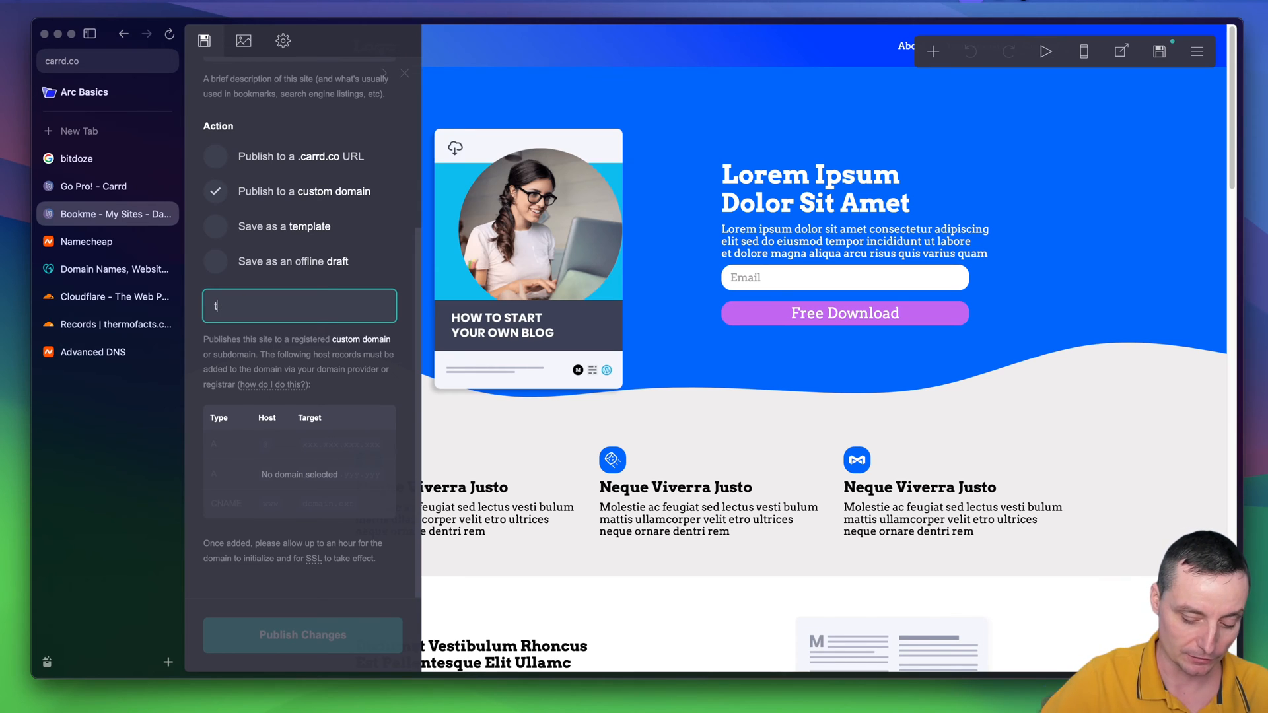
{"action": "type", "text": "thermofacts.com"}
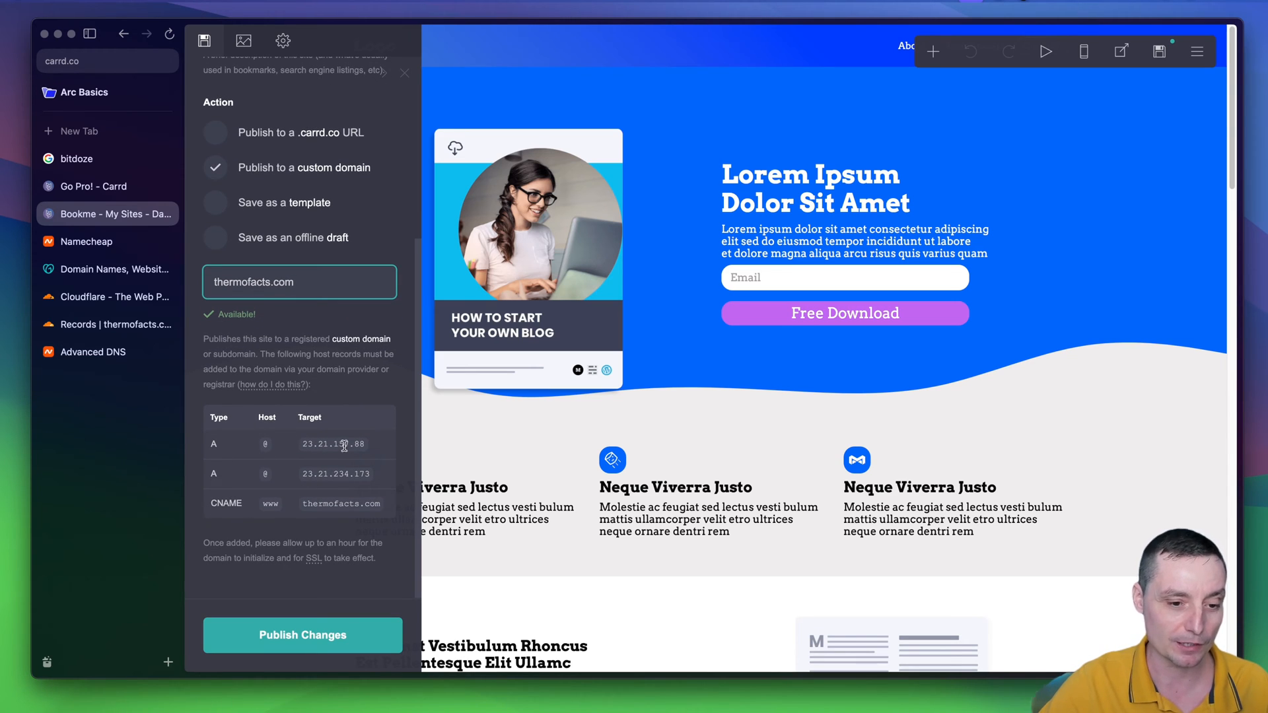
{"action": "right_click", "coordinate": [331, 444]}
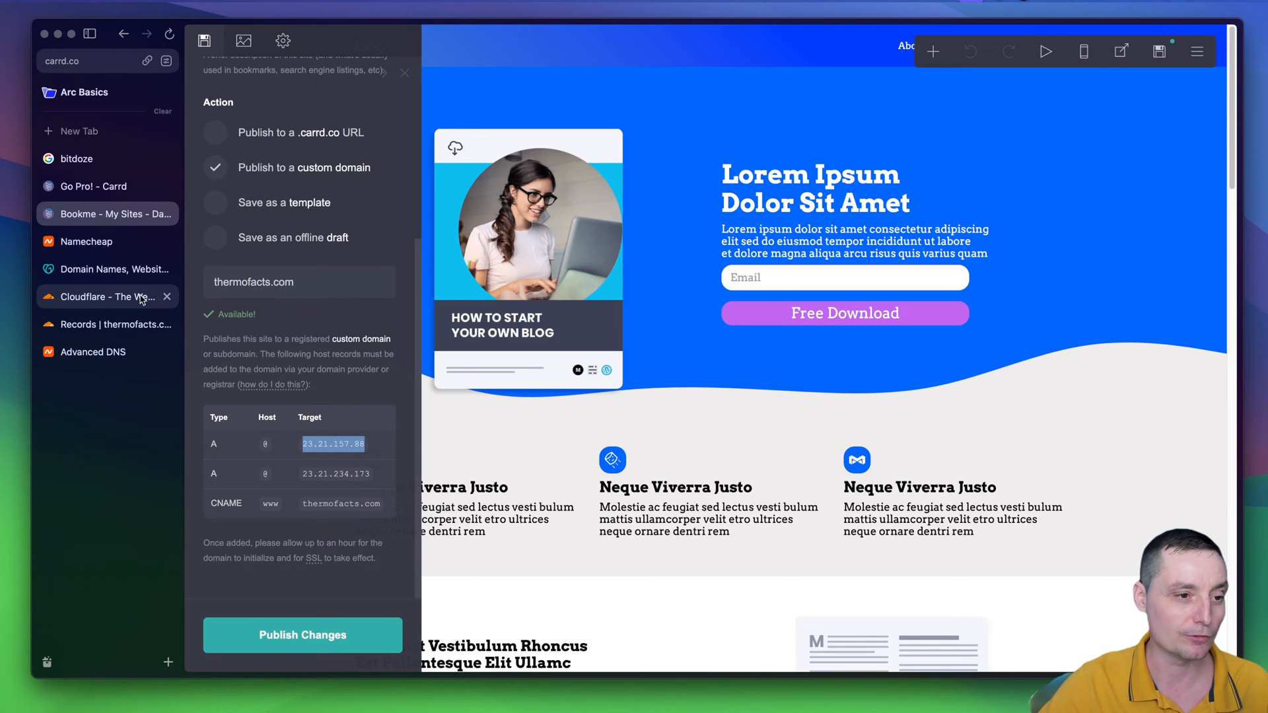
- In Advanced DNS, add A records for host @ pointing to 23.21.157.88 and 23.21.234.173
{"action": "left_click", "coordinate": [86, 240]}
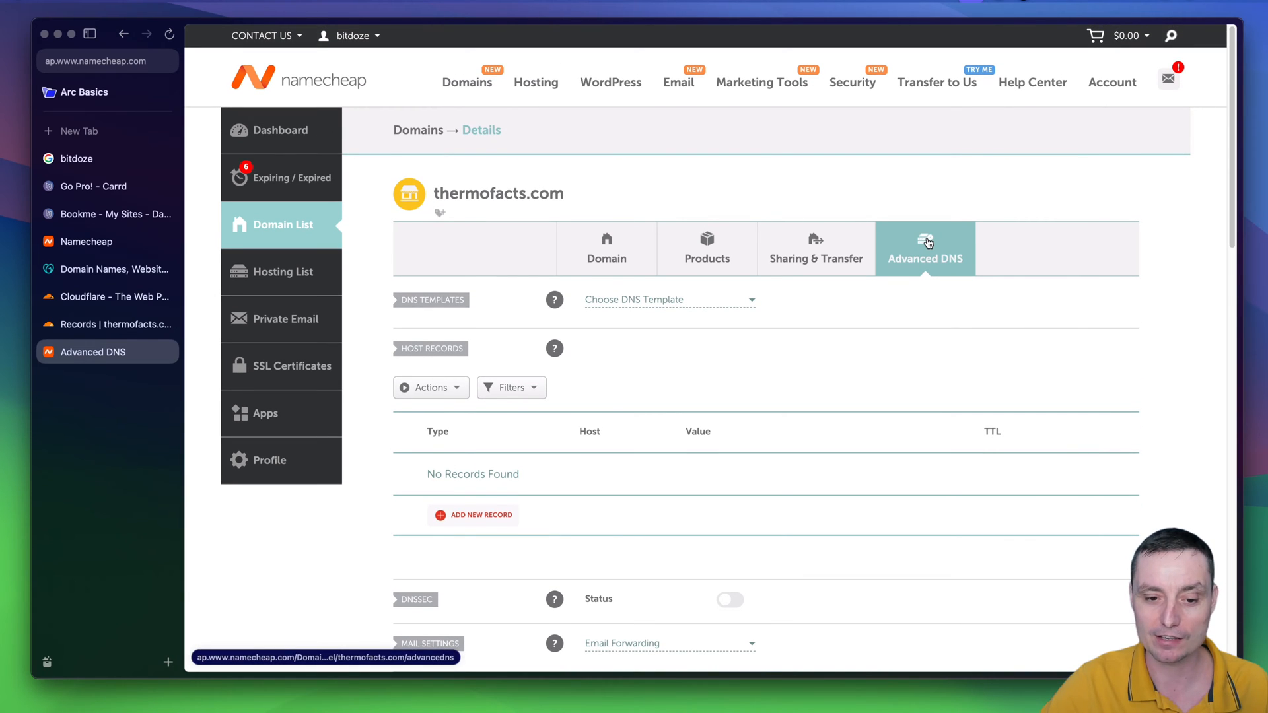
{"action": "scroll", "scroll_direction": "down", "scroll_amount": 3}
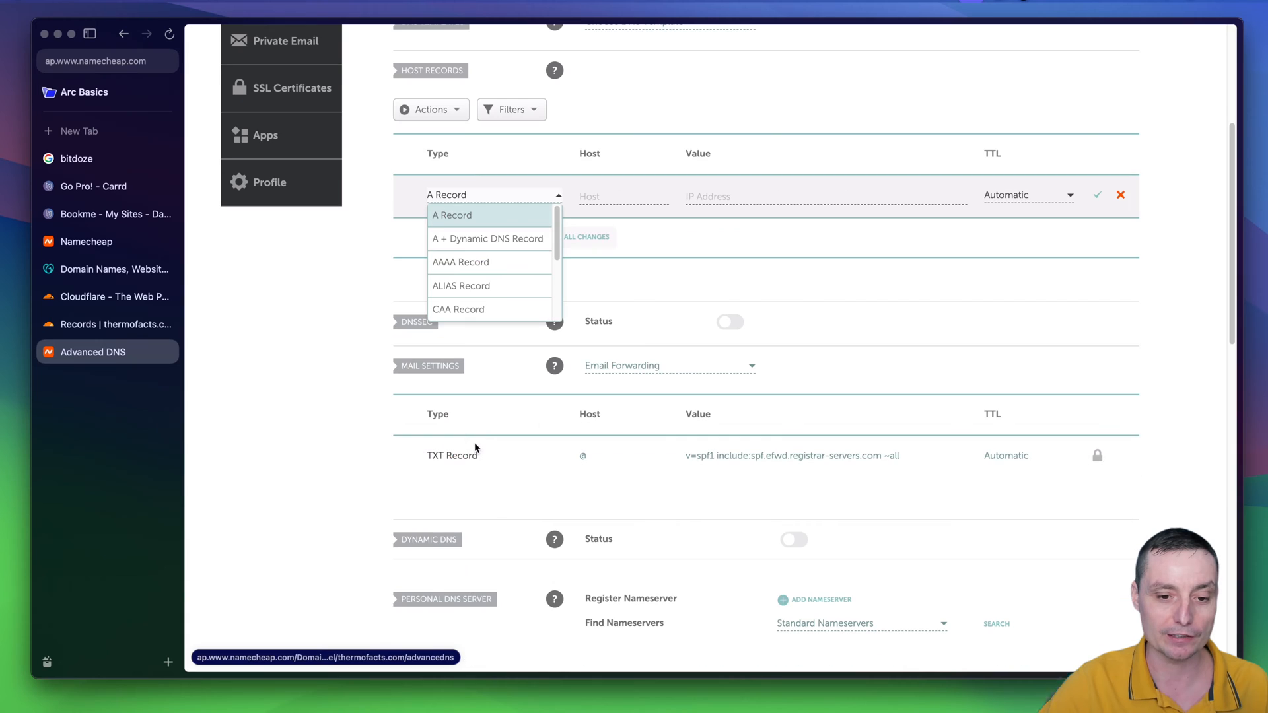
{"action": "left_click", "coordinate": [452, 215]}
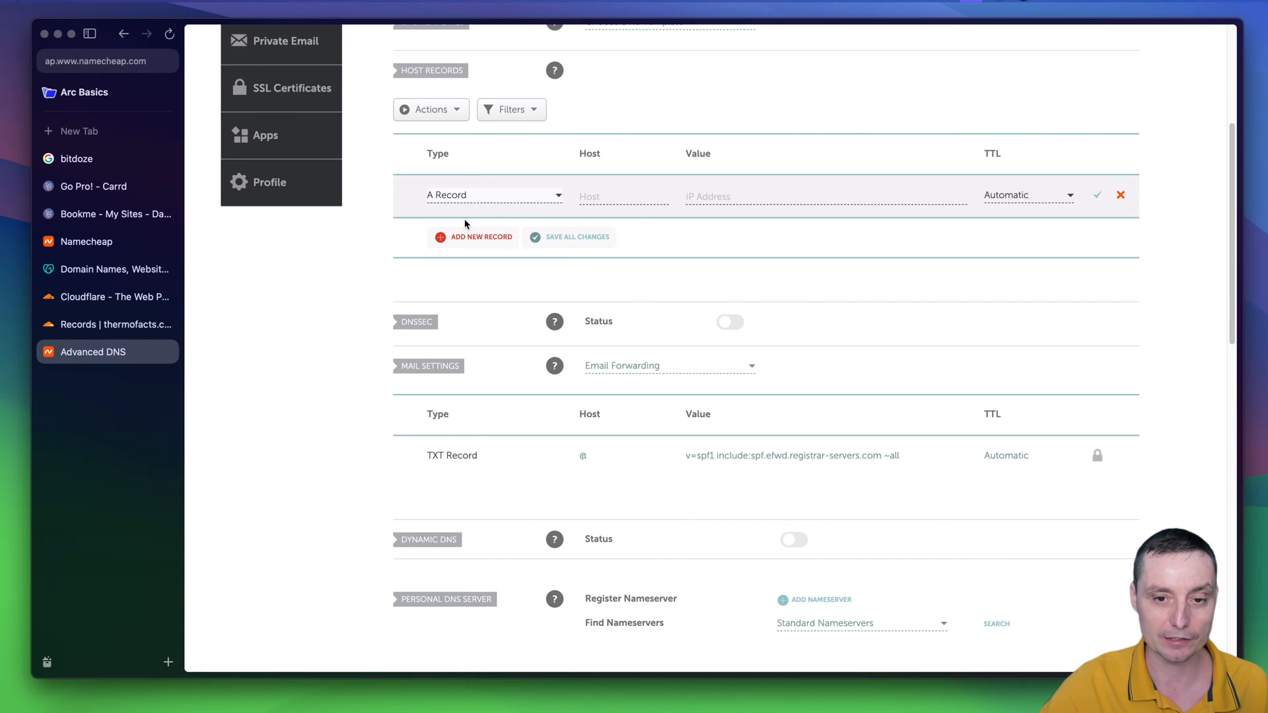
{"action": "left_click", "coordinate": [622, 196]}
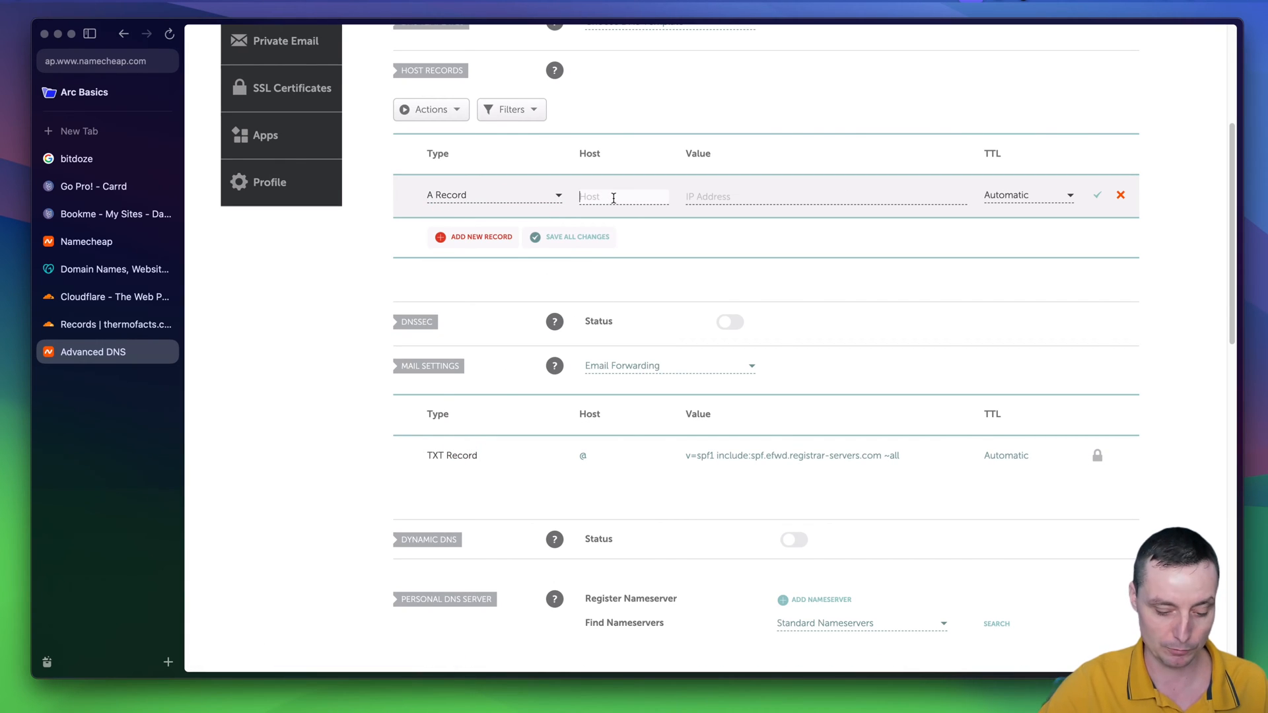
{"action": "type", "text": "23.21.57.88"}
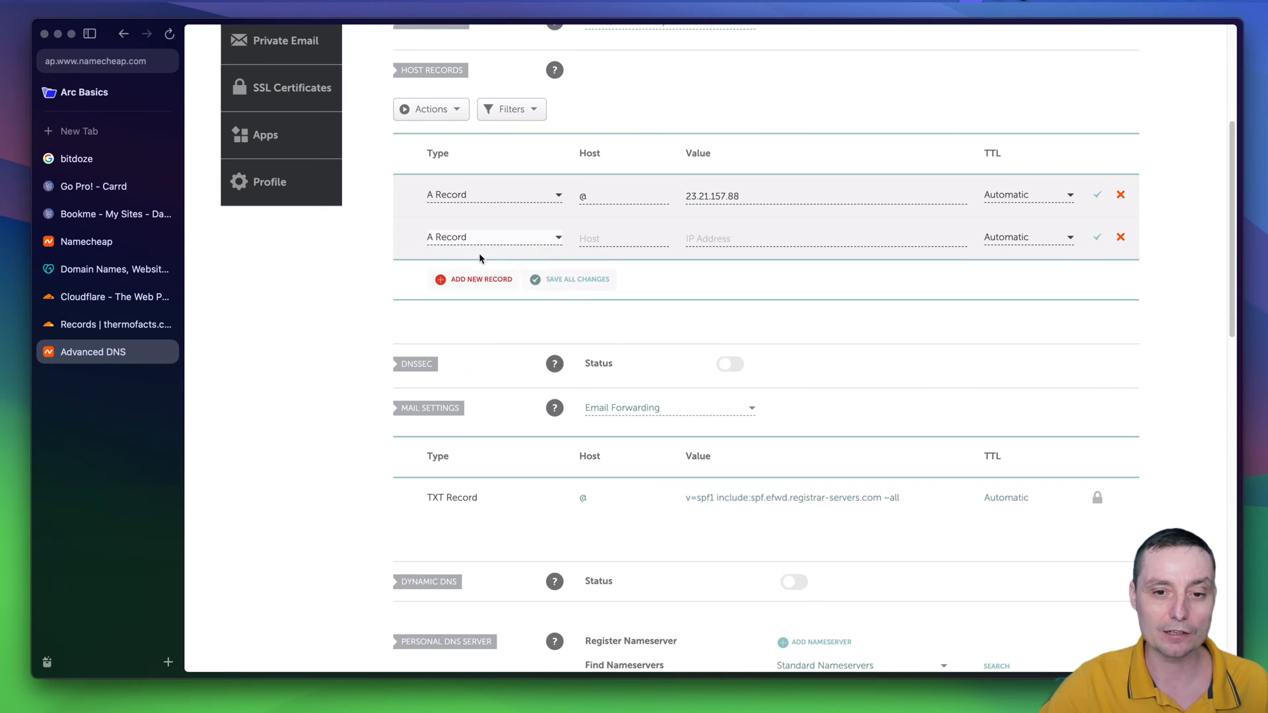
{"action": "type", "text": "@"}
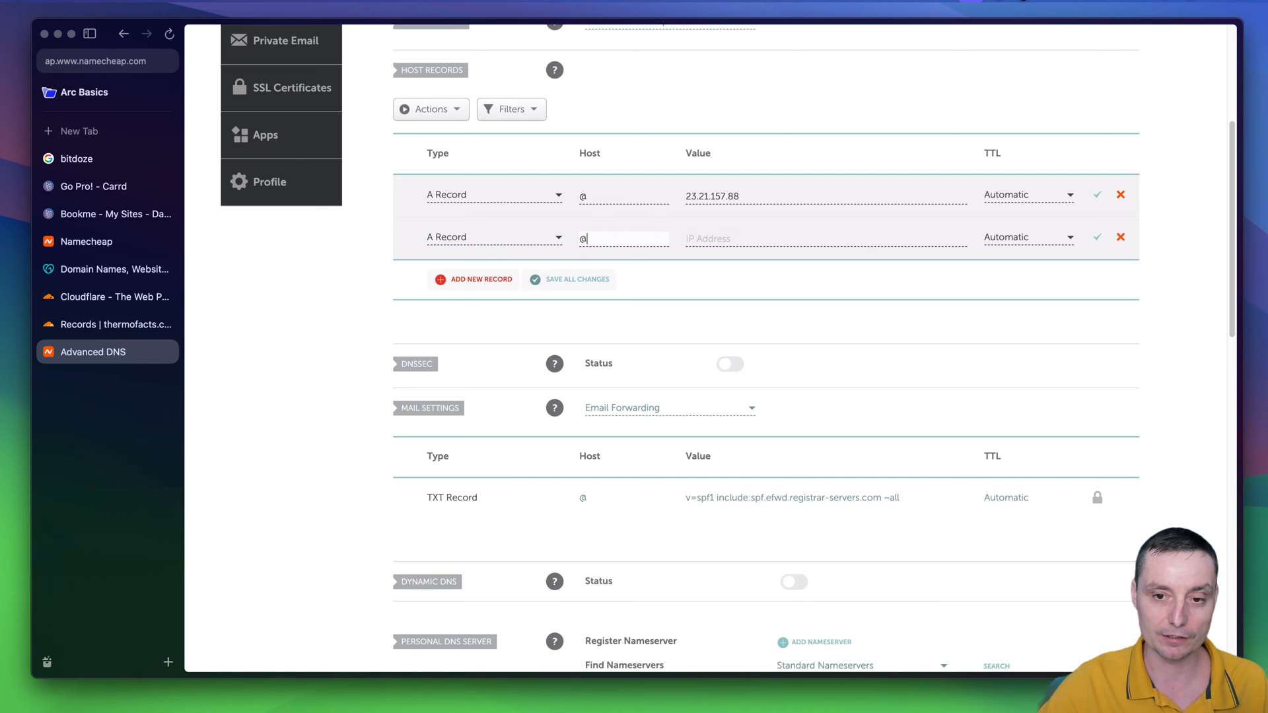
{"action": "left_click", "coordinate": [824, 237]}
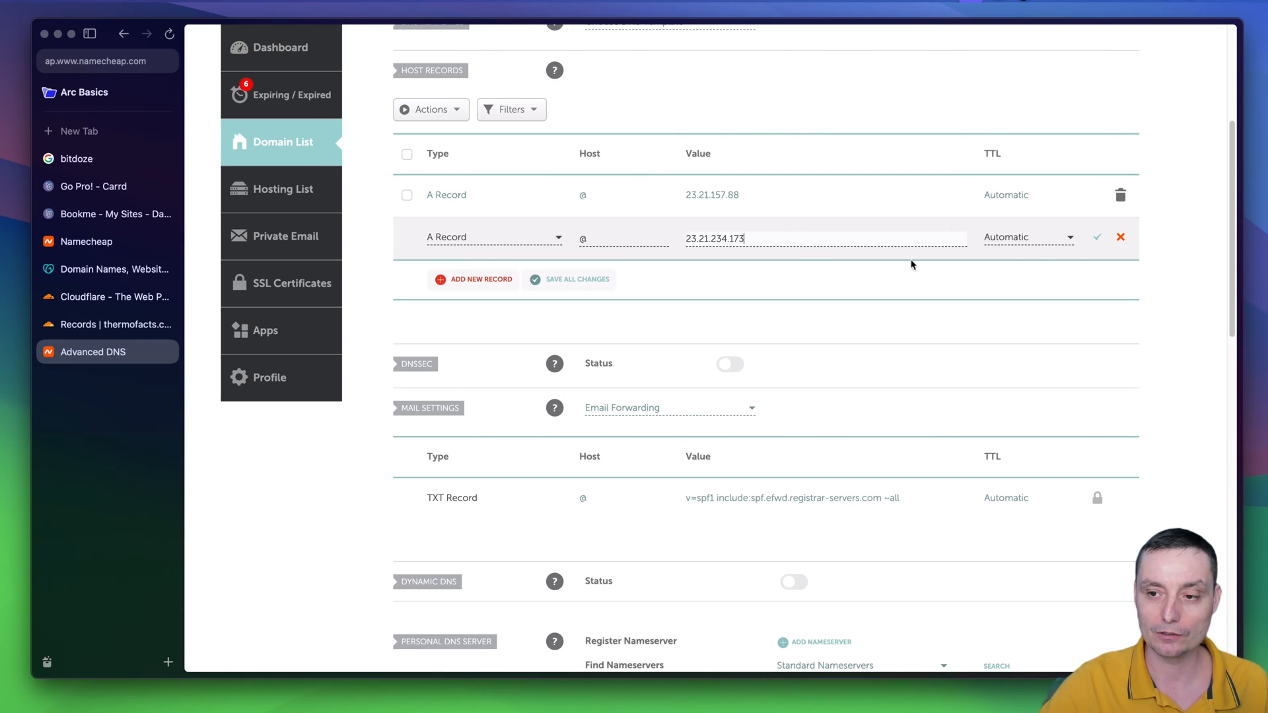
{"action": "left_click", "coordinate": [1096, 237]}
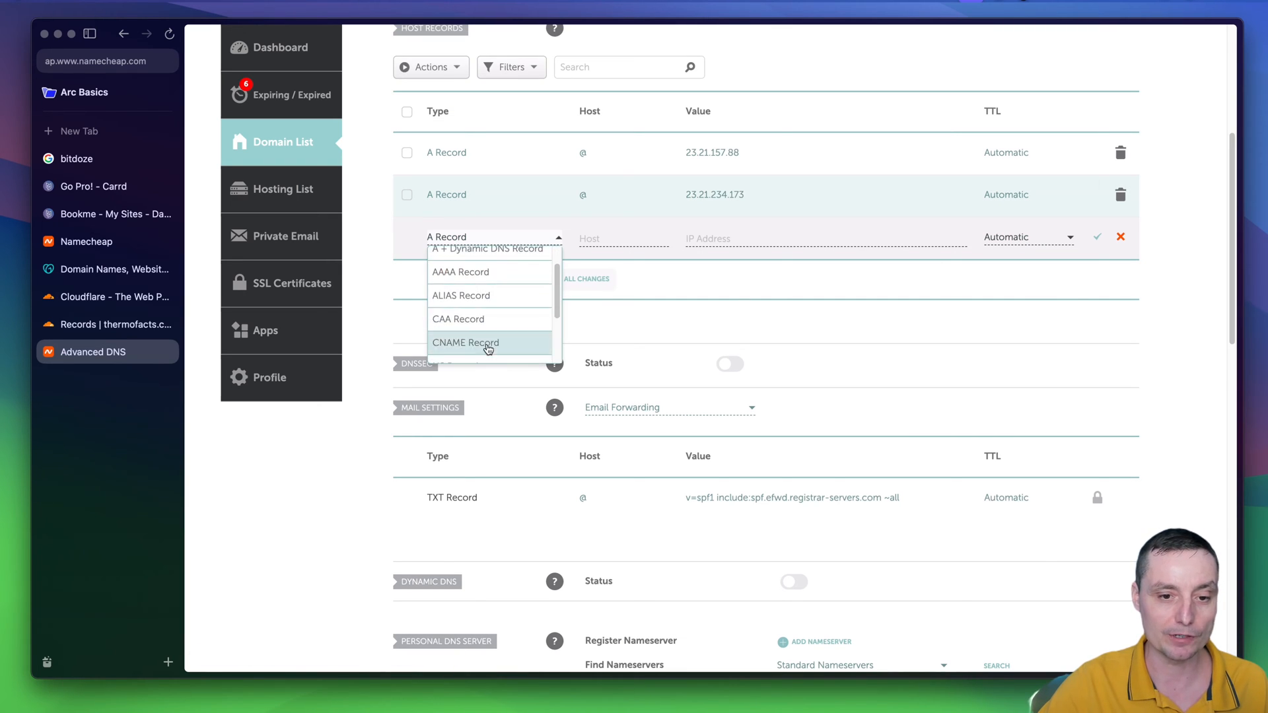
- Add a CNAME record for host www targeting thermofacts.com and save it
{"action": "left_click", "coordinate": [465, 342]}
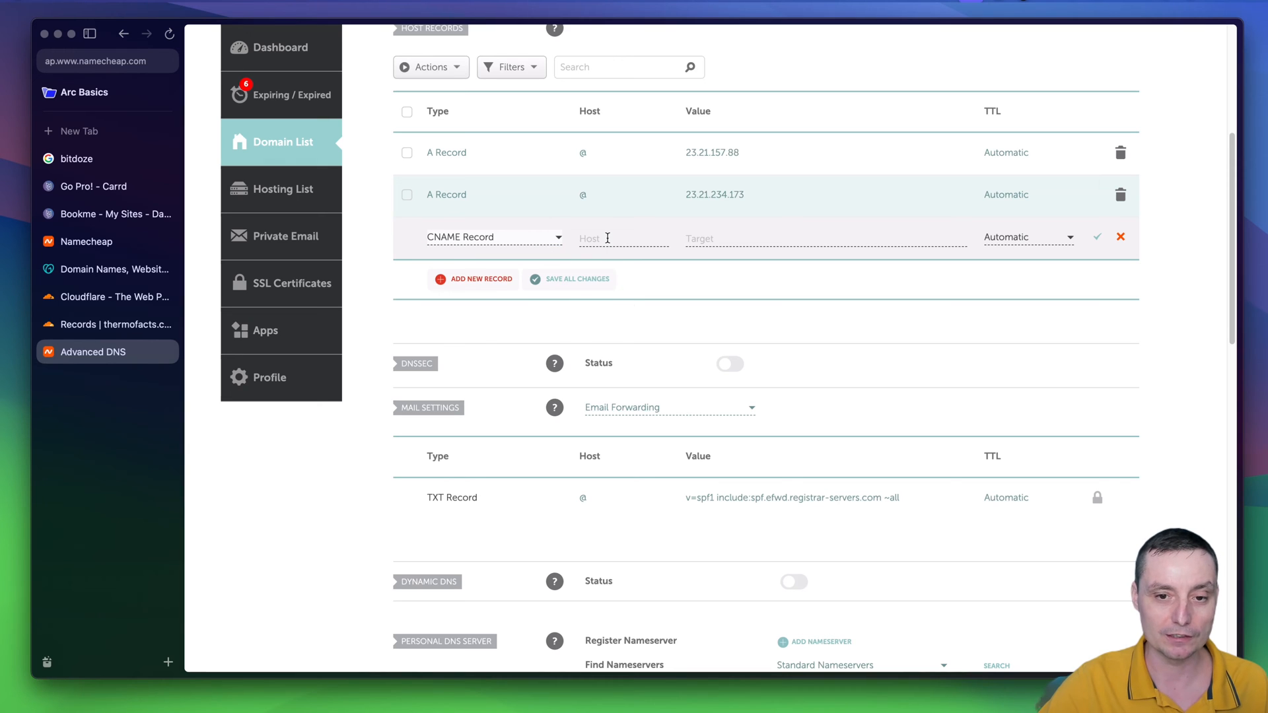
{"action": "type", "text": "www"}
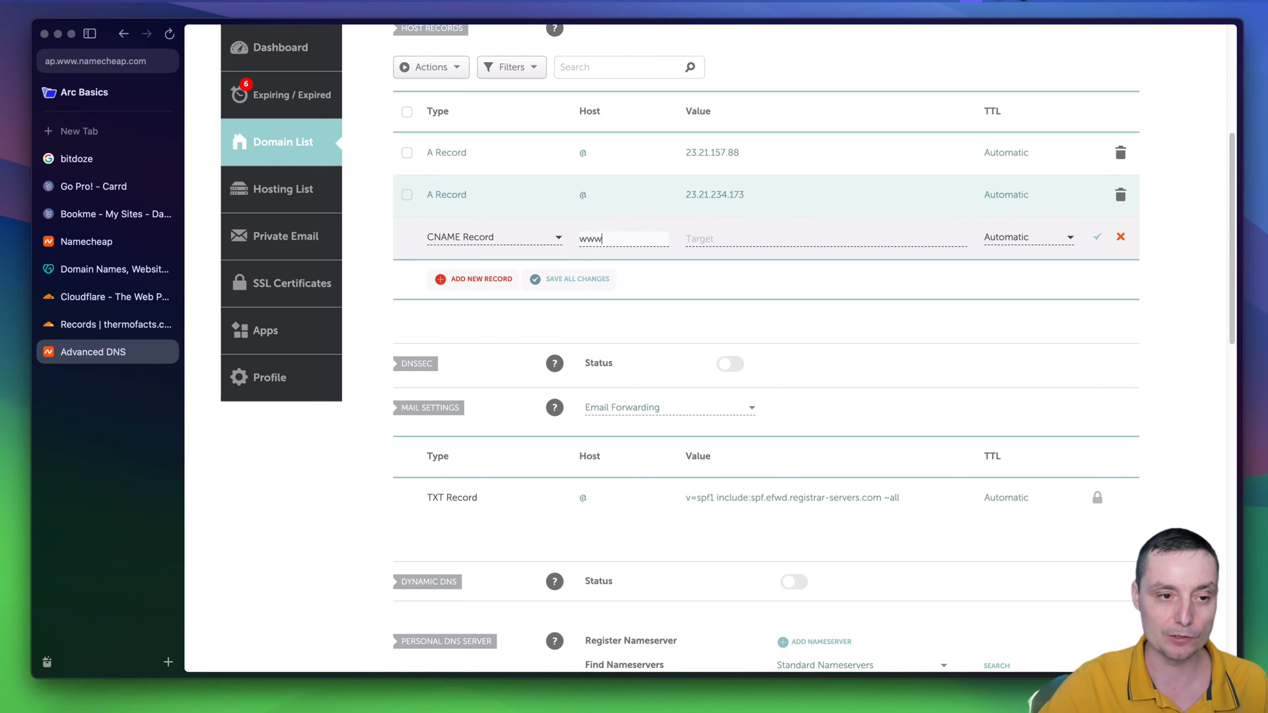
{"action": "left_click", "coordinate": [816, 238]}
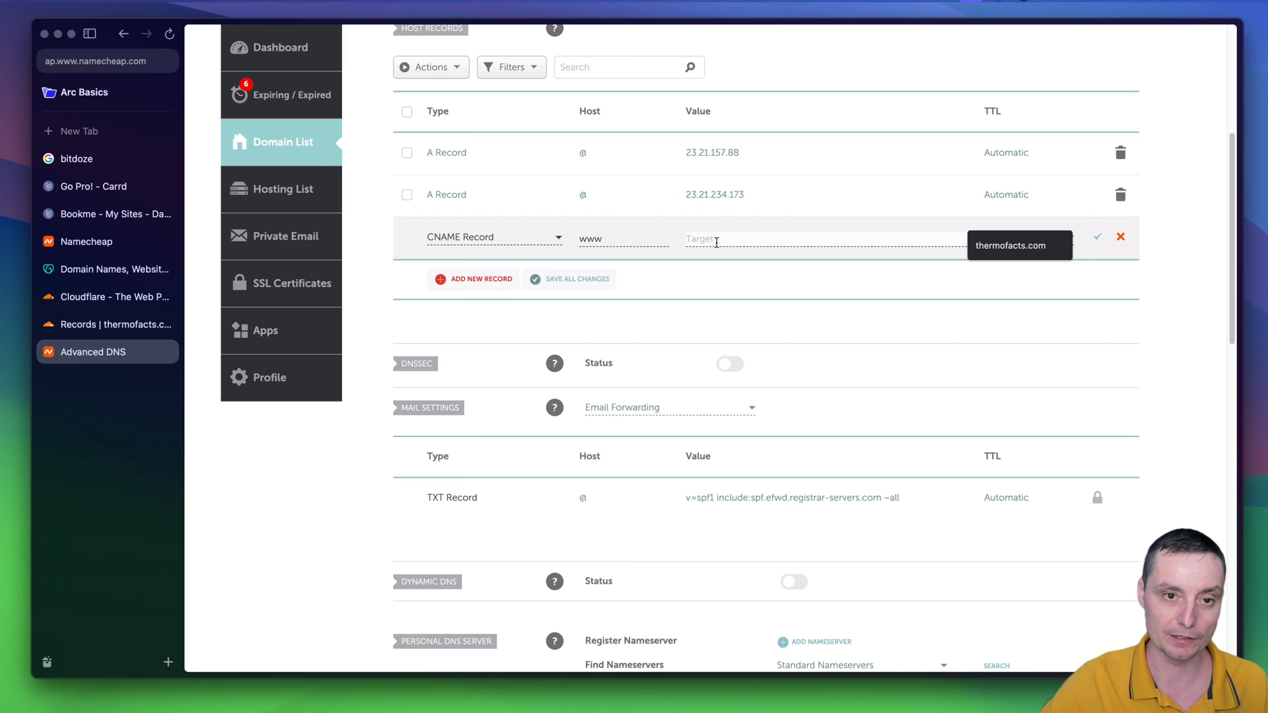
{"action": "type", "text": "ther"}
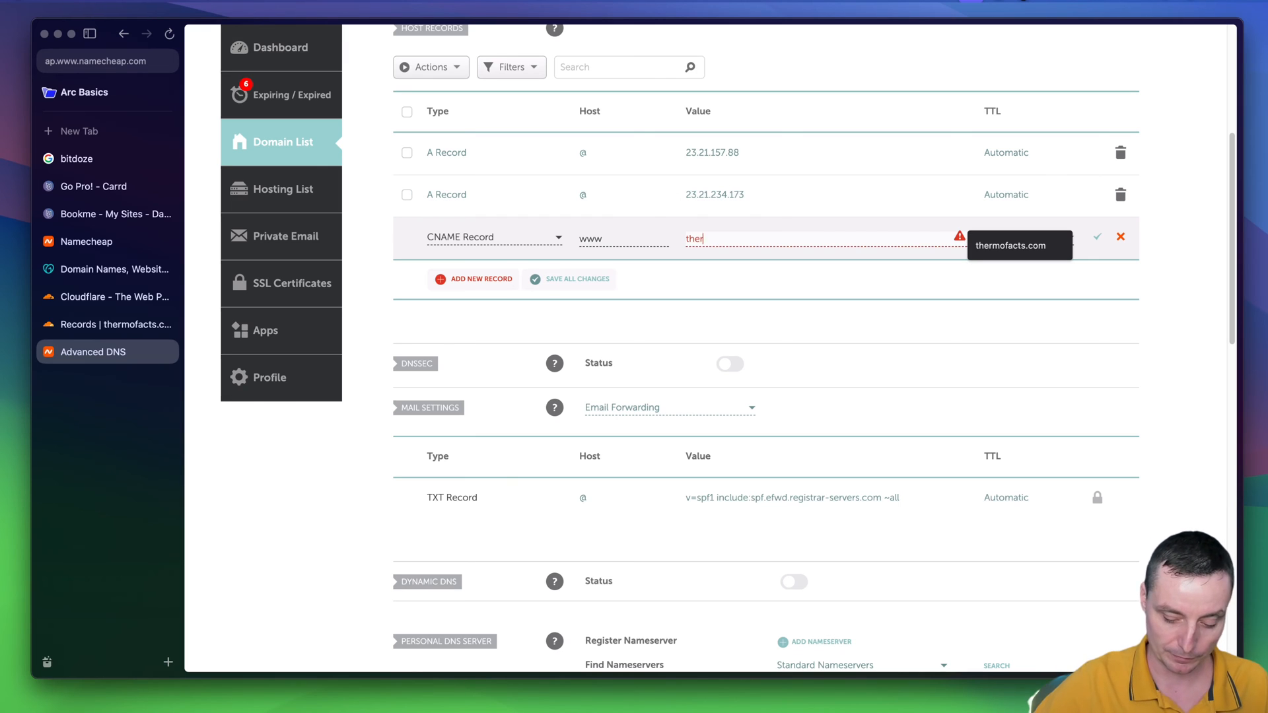
{"action": "left_click", "coordinate": [1097, 236]}
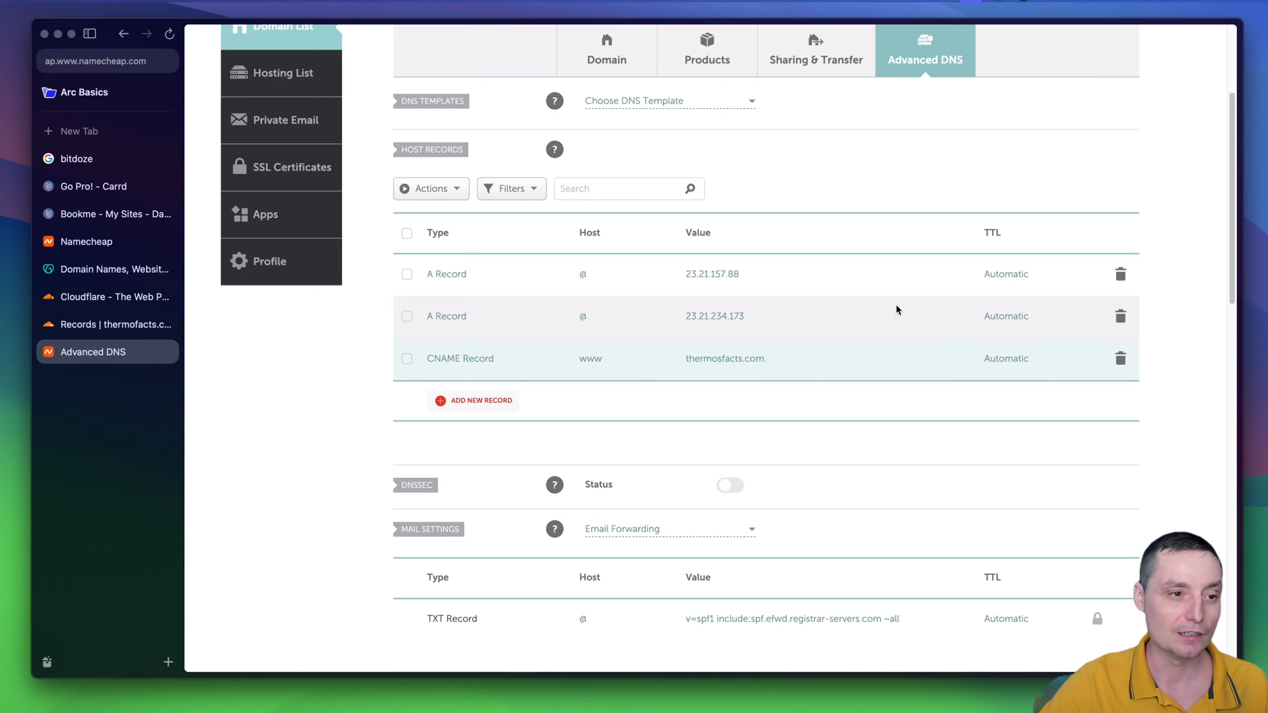
- Back in Carrd's publish panel, review the host records and publish the changes to thermofacts.com
{"action": "left_click", "coordinate": [101, 214]}
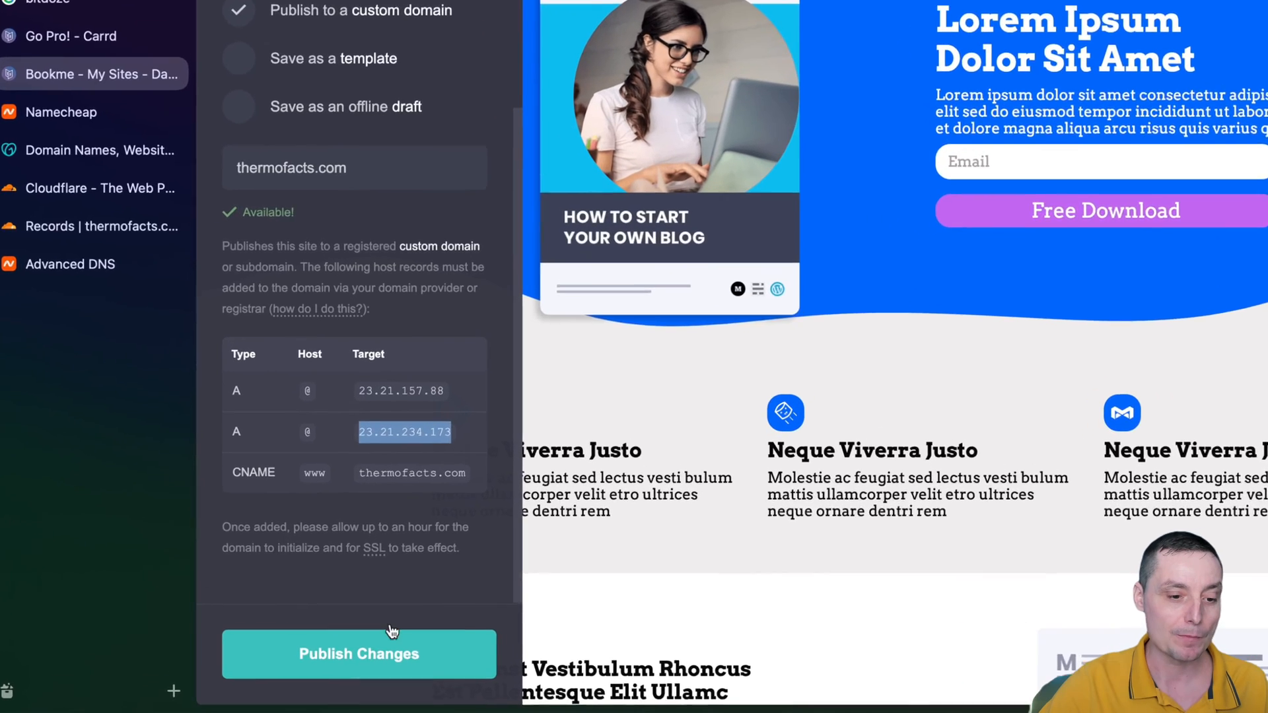
{"action": "scroll", "scroll_direction": "down", "scroll_amount": 3}
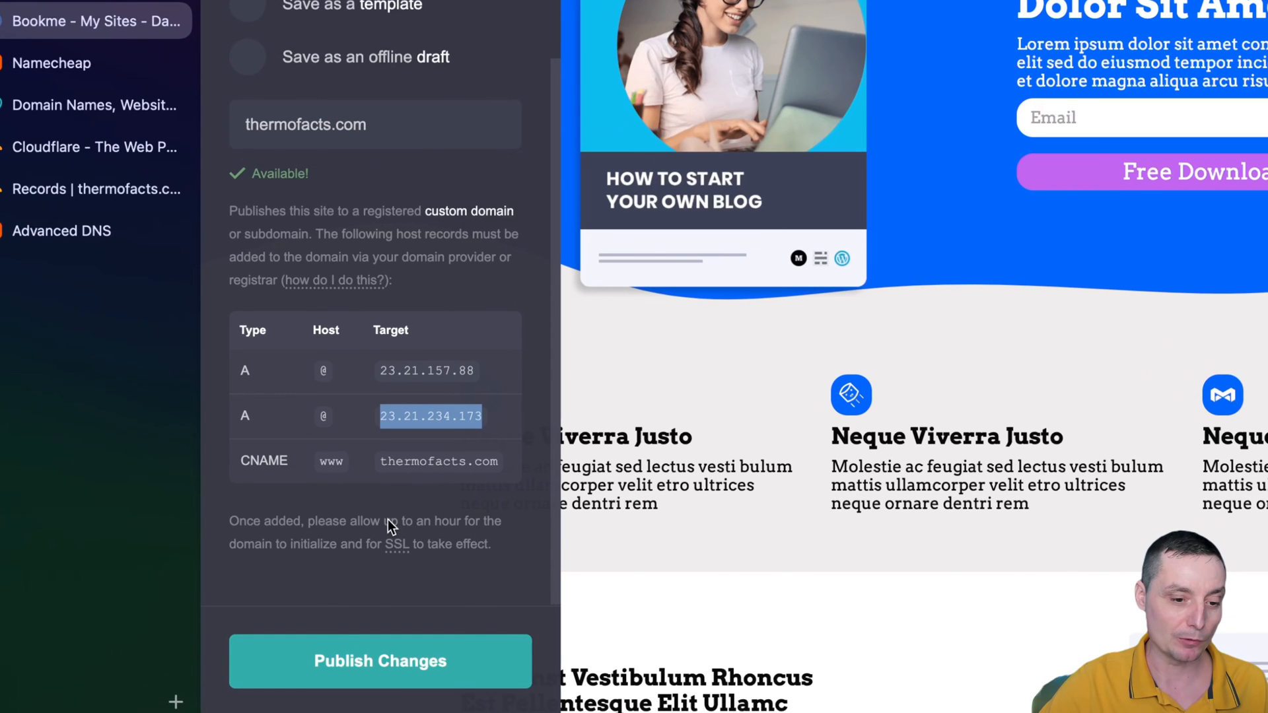
{"action": "mouse_move", "coordinate": [343, 530]}
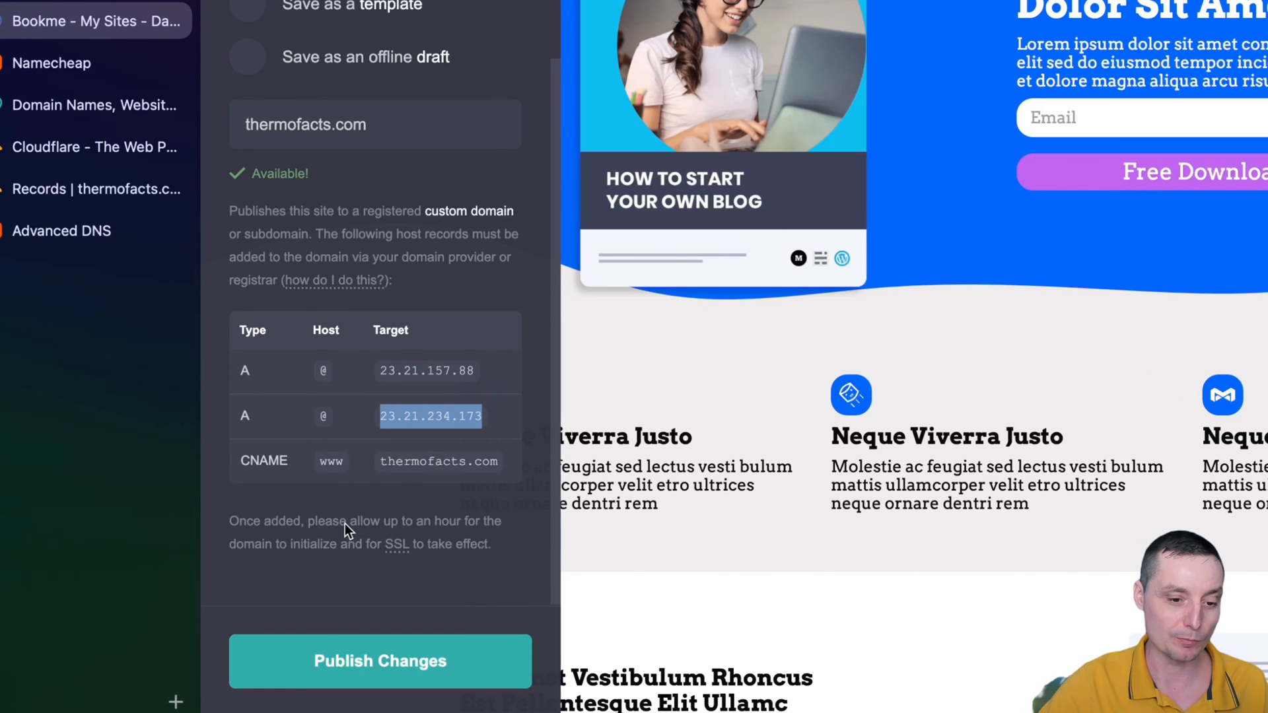
{"action": "mouse_move", "coordinate": [445, 530]}
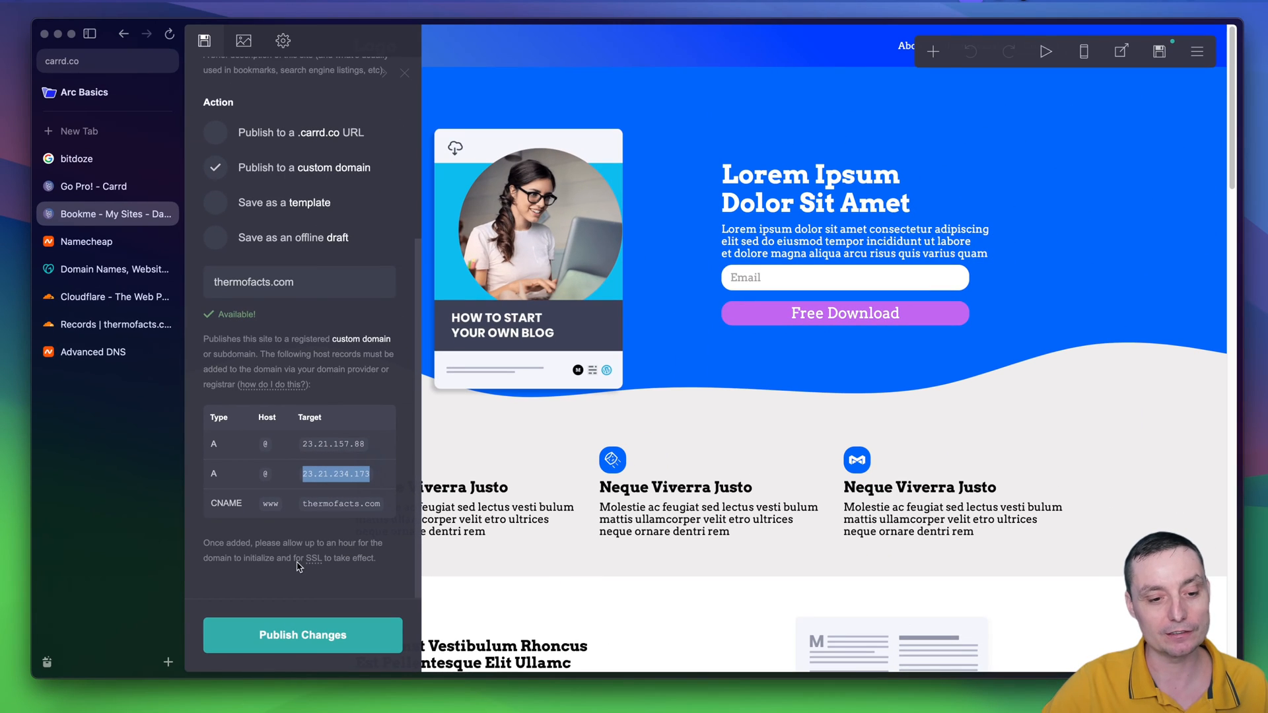
{"action": "left_click", "coordinate": [301, 636]}
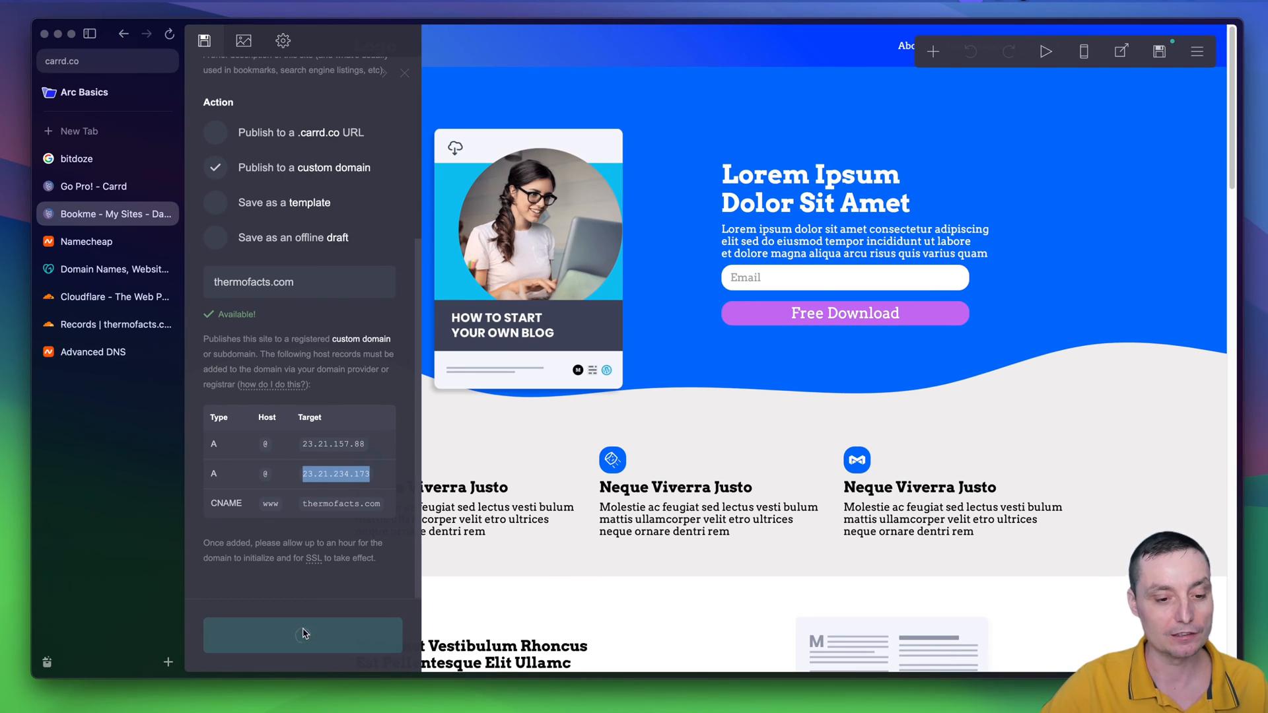
{"action": "left_click", "coordinate": [302, 635]}
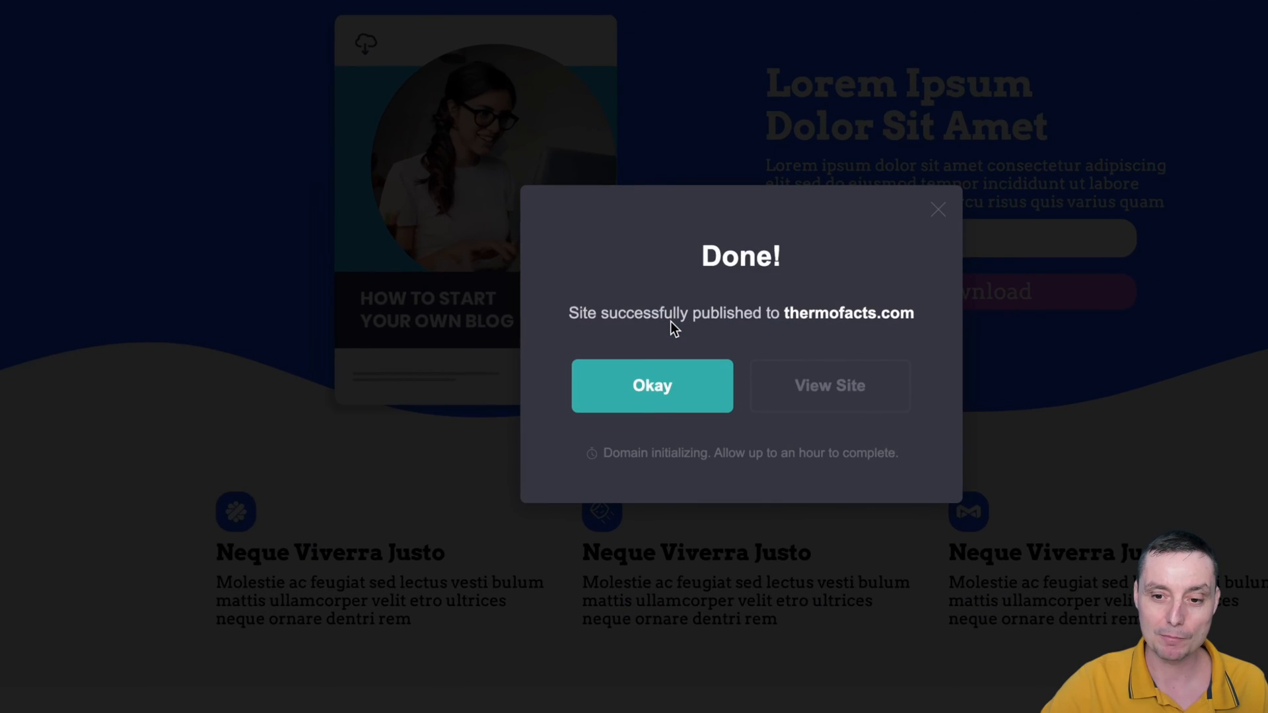
{"action": "mouse_move", "coordinate": [729, 424]}
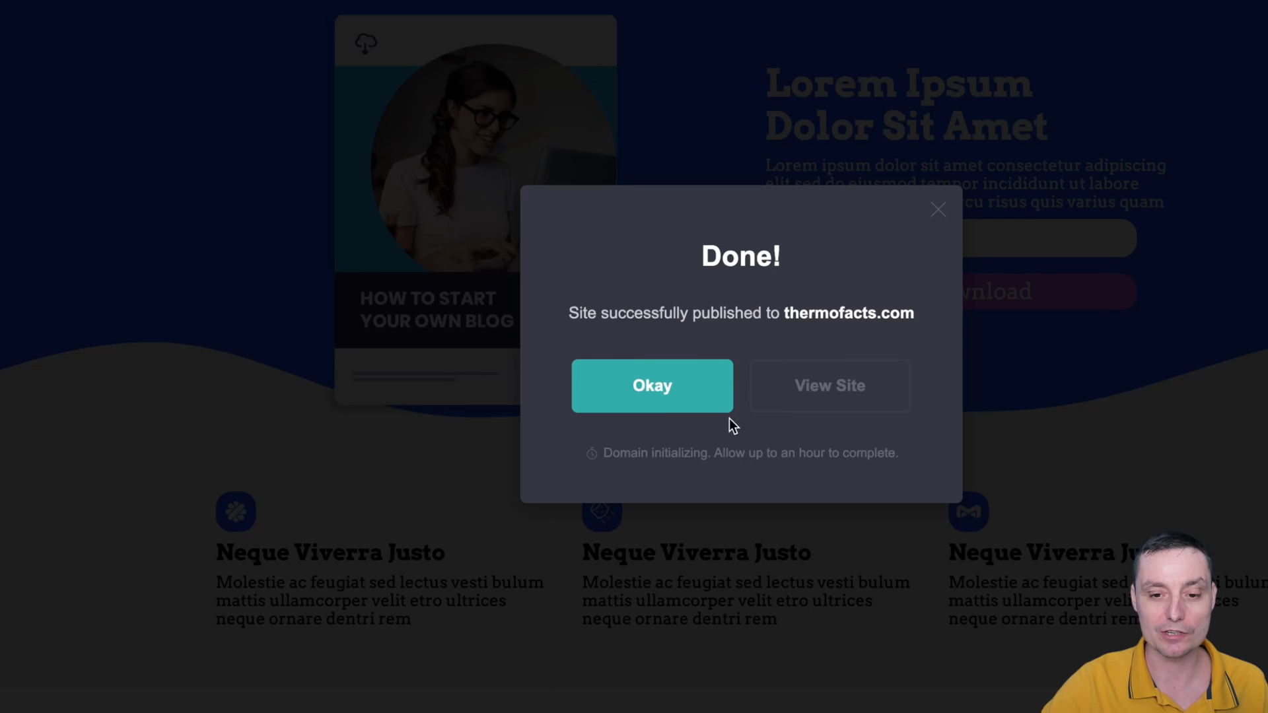
{"action": "mouse_move", "coordinate": [801, 461]}
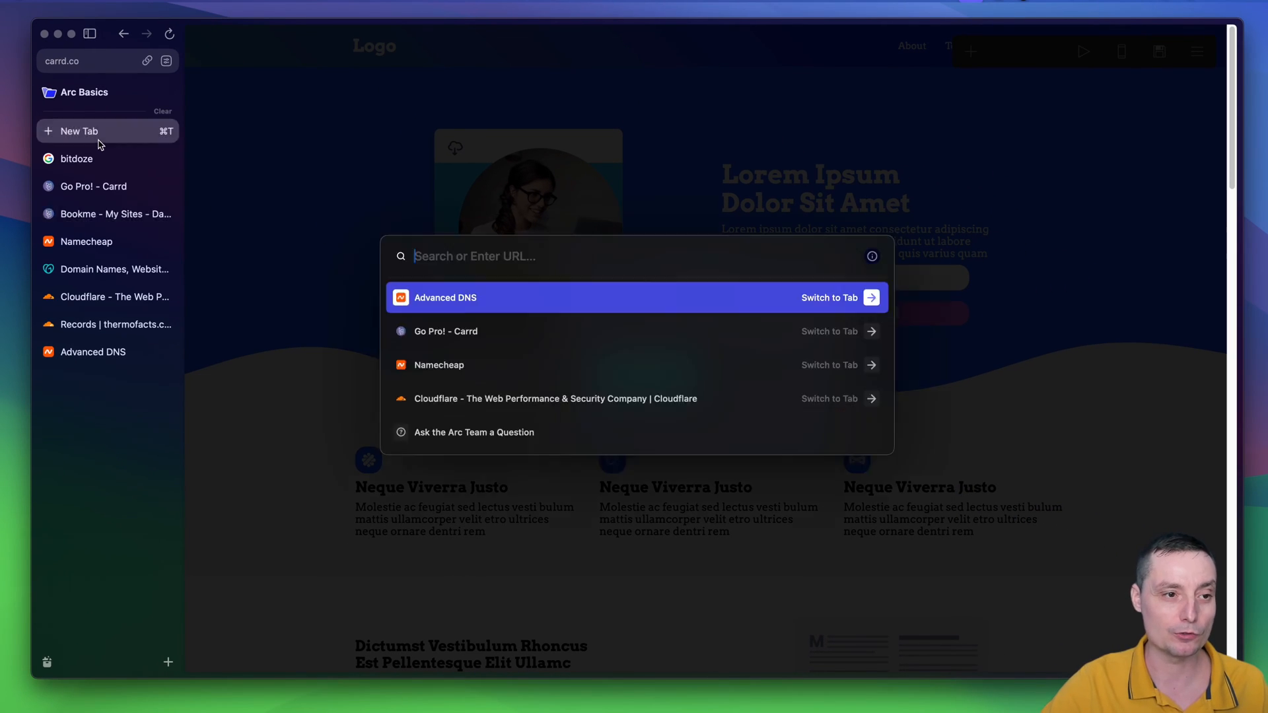
{"action": "mouse_move", "coordinate": [373, 190]}
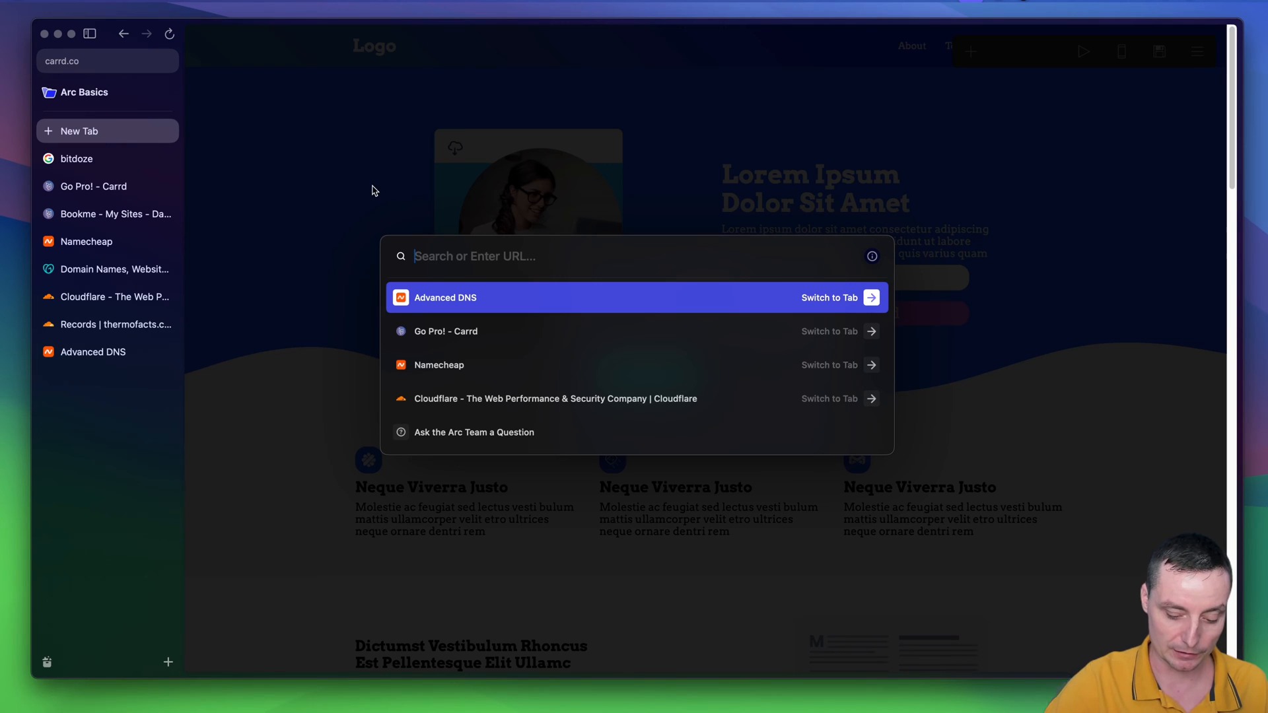
- Load thermofacts.com in a new tab and scroll through the live Bookme landing page
{"action": "type", "text": "thermofacts.com"}
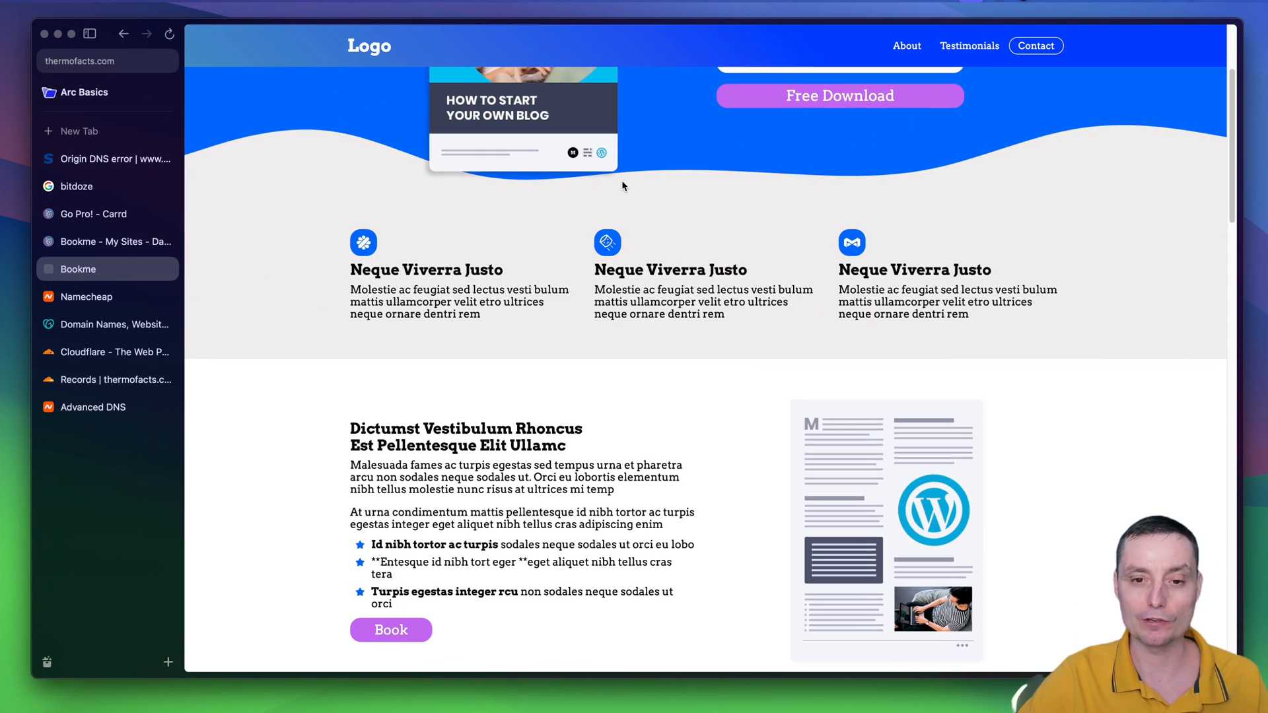
{"action": "scroll", "scroll_direction": "down", "scroll_amount": 3}
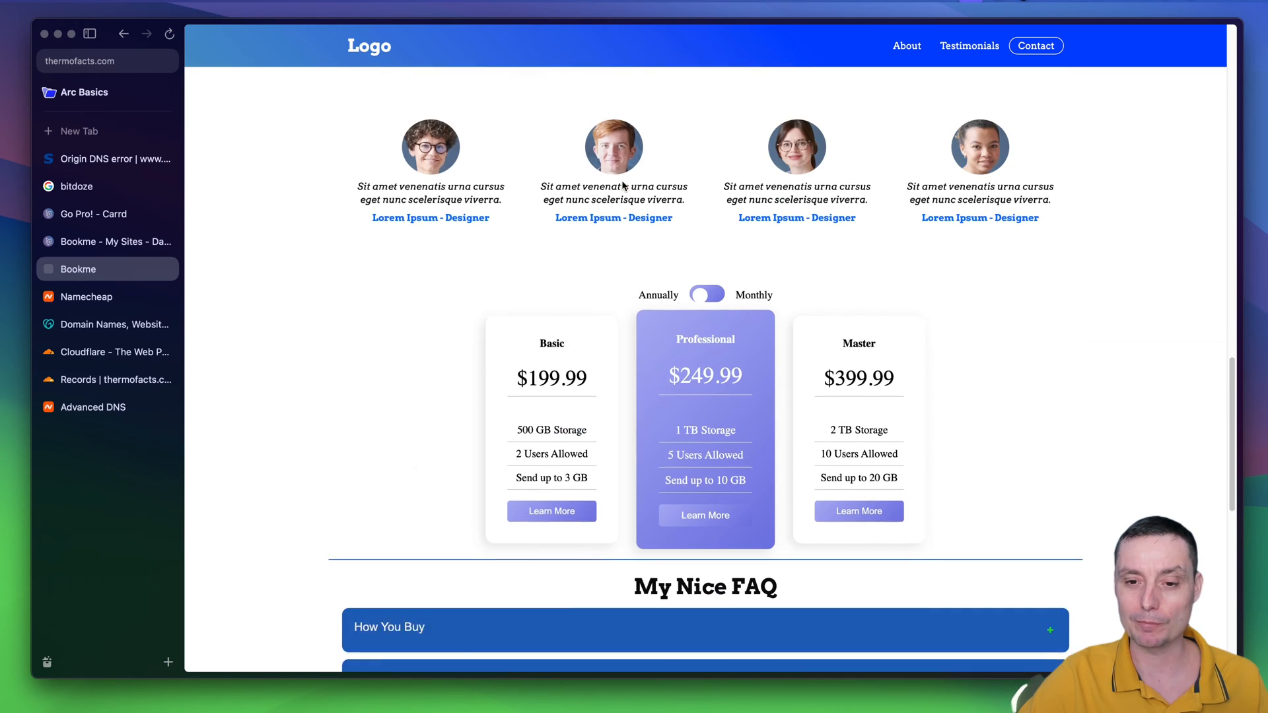
{"action": "scroll", "scroll_direction": "down", "scroll_amount": 3}
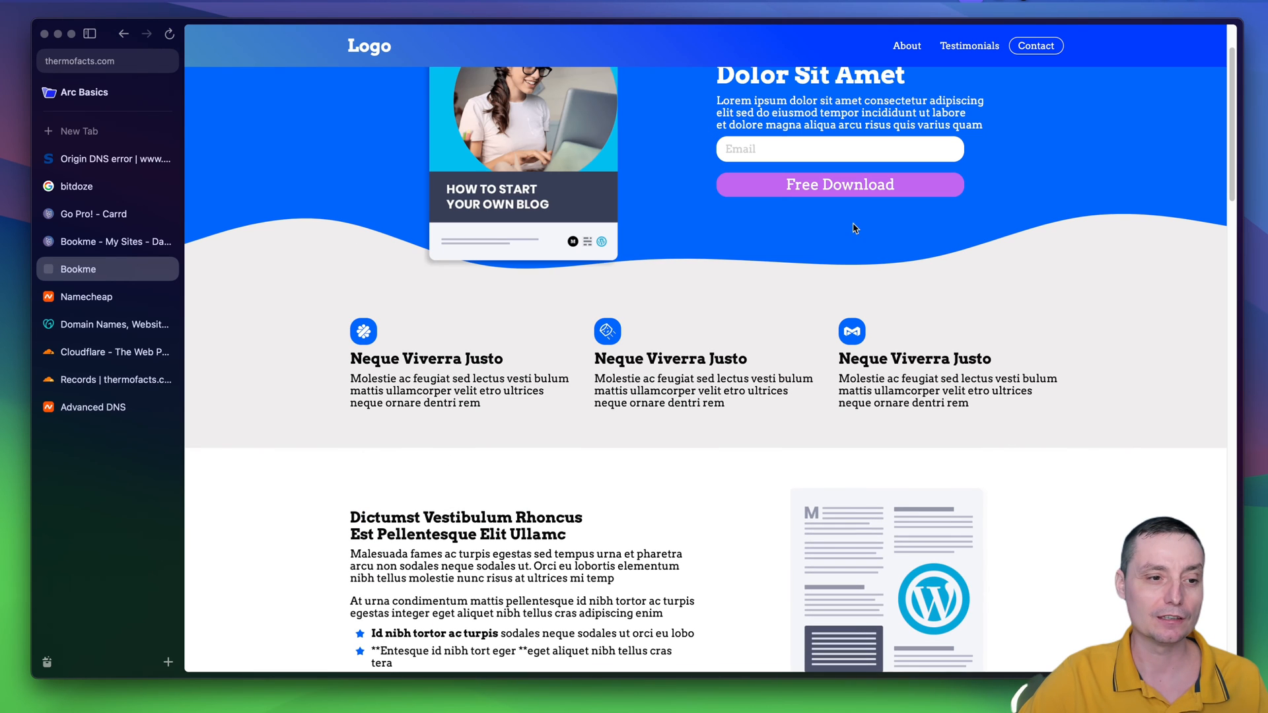
- Open Cloudflare's DNS records for thermofacts.com and begin a new record's name
{"action": "left_click", "coordinate": [107, 352]}
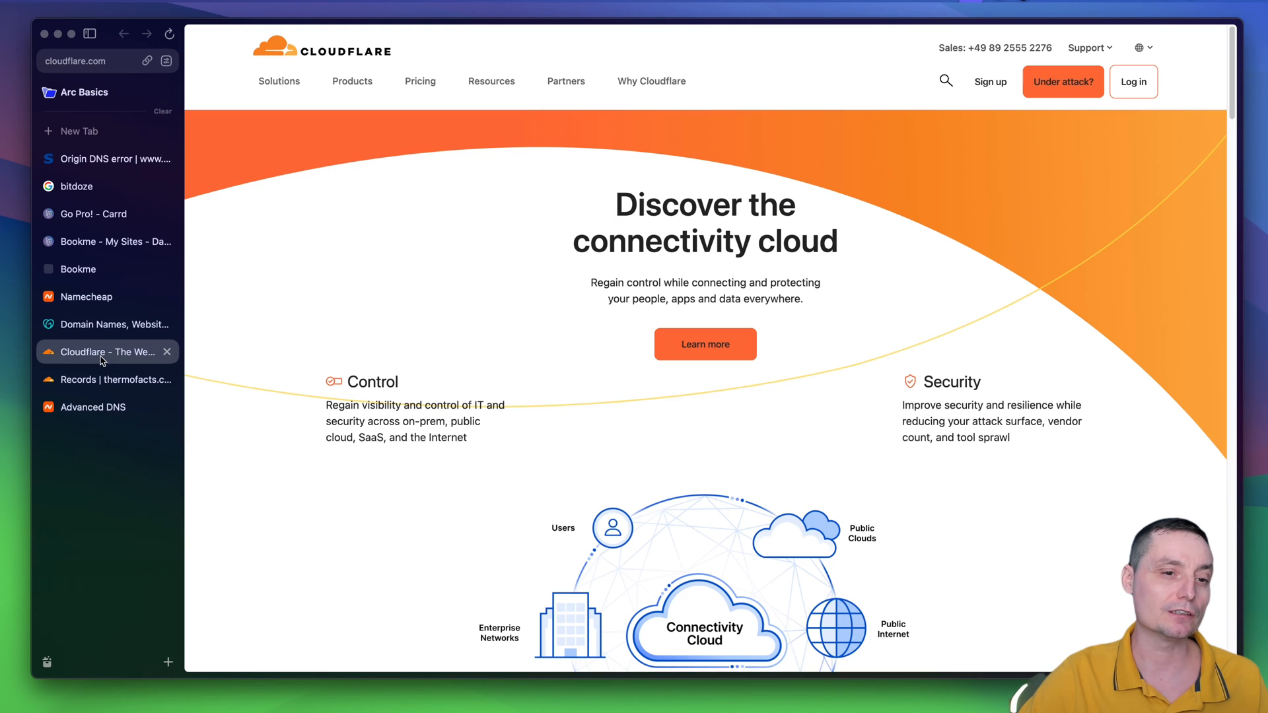
{"action": "left_click", "coordinate": [117, 379]}
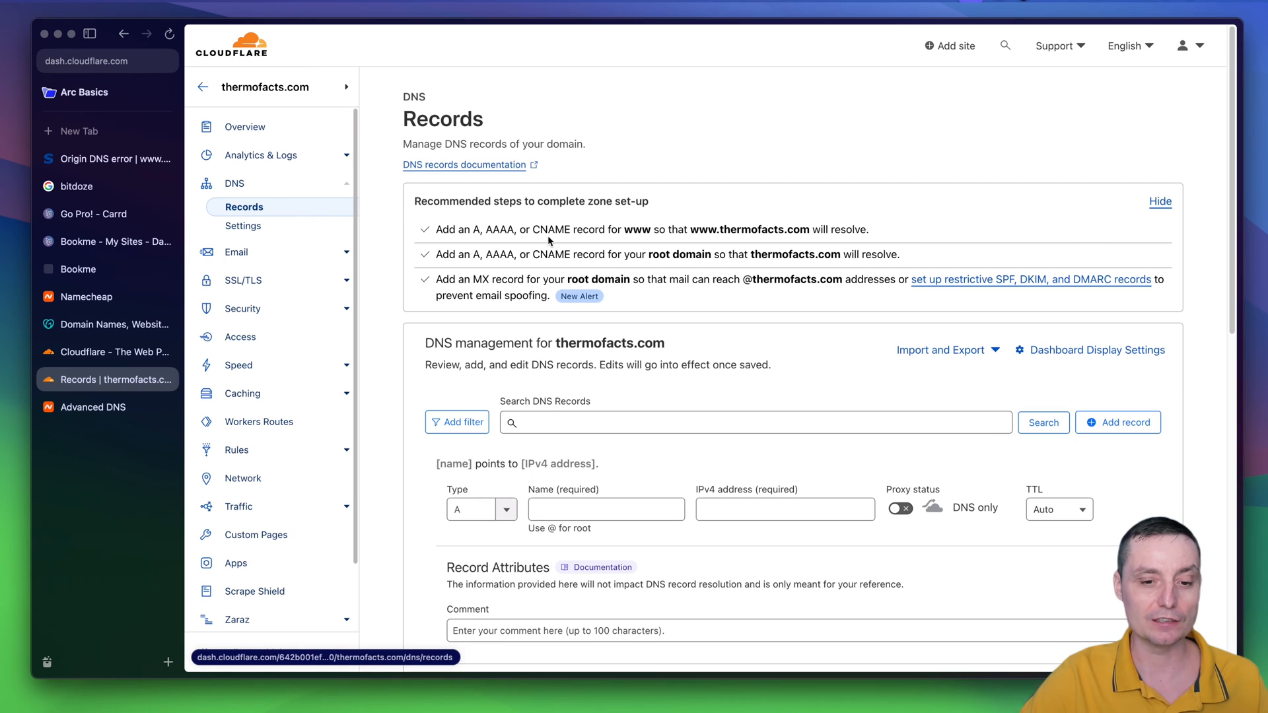
{"action": "scroll", "scroll_direction": "down", "scroll_amount": 3}
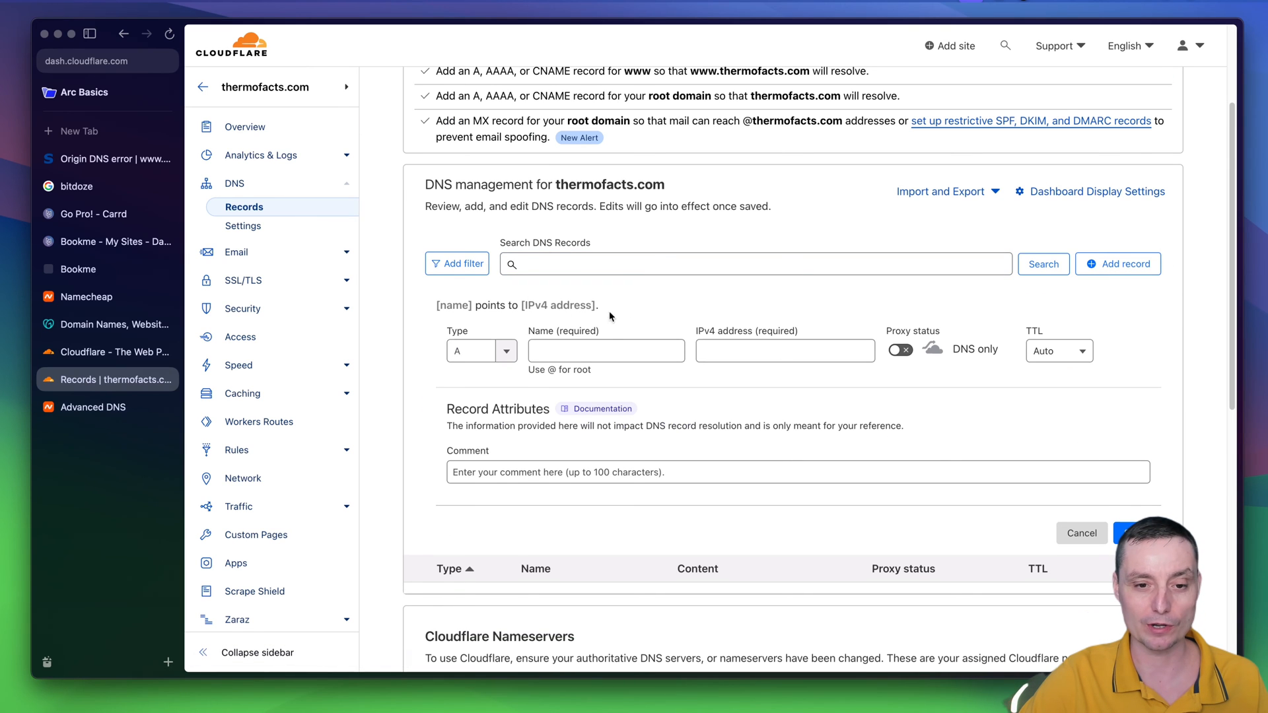
{"action": "left_click", "coordinate": [605, 350]}
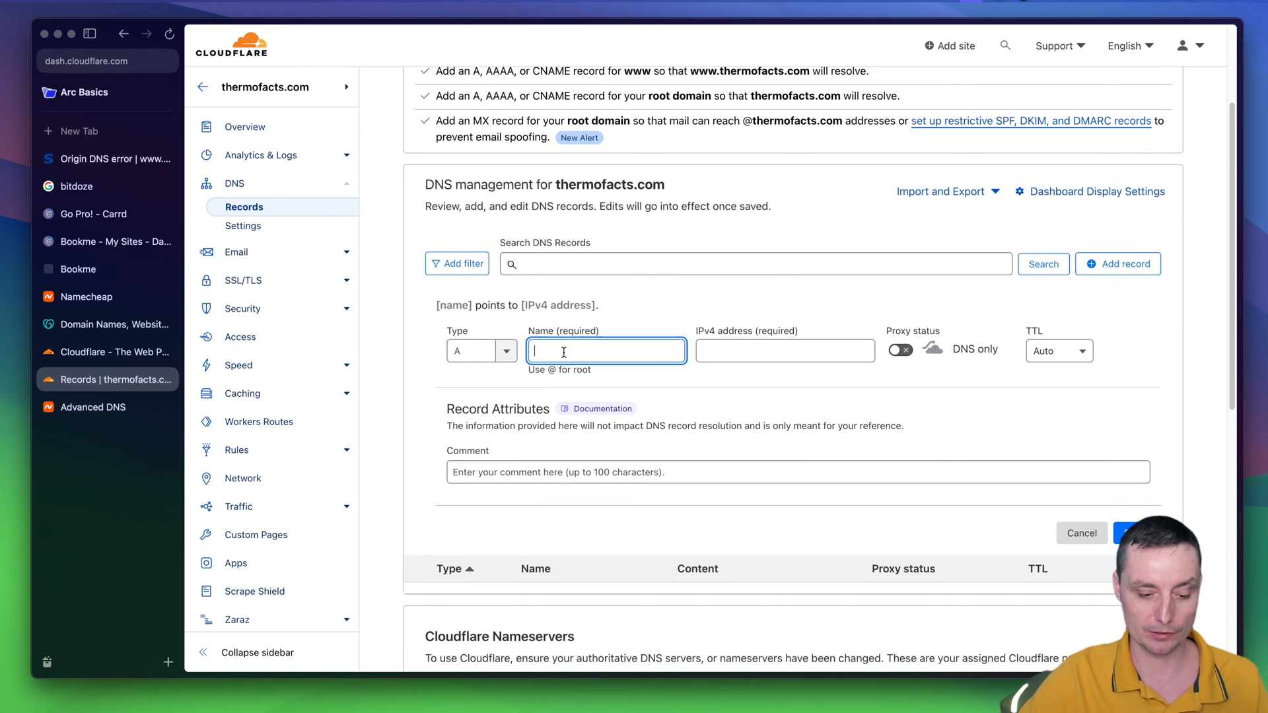
{"action": "type", "text": "@"}
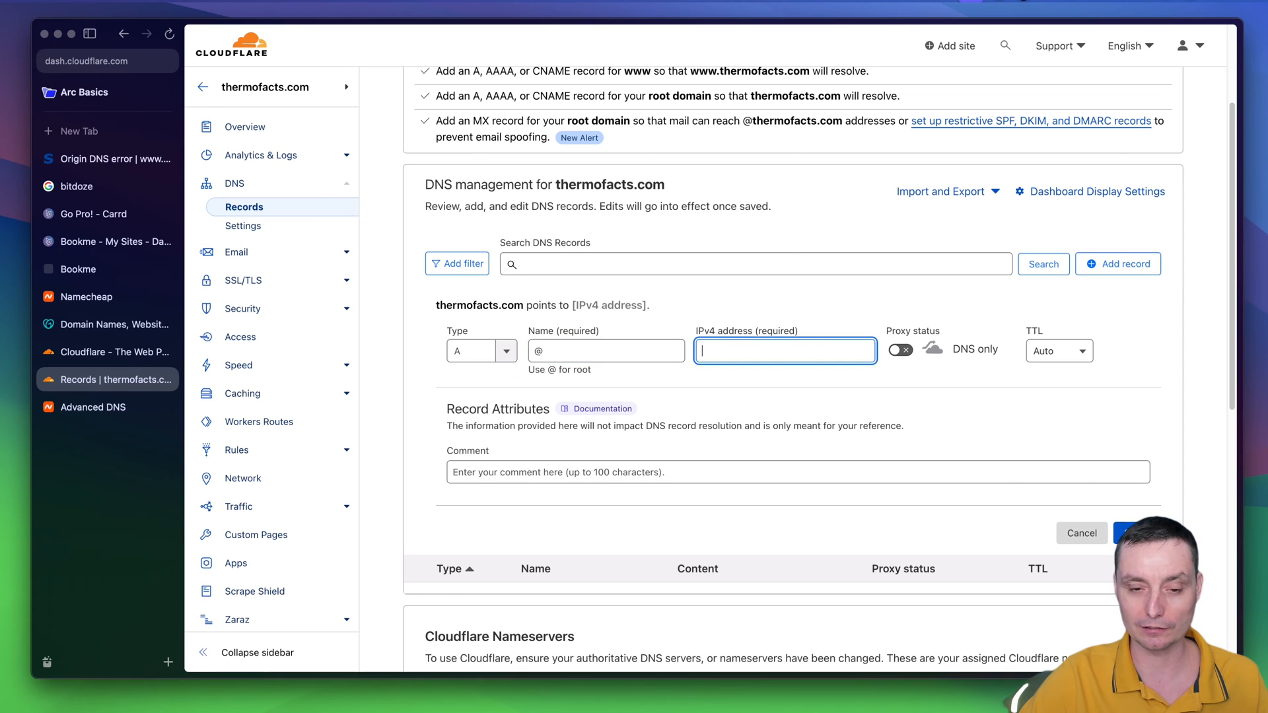
- Make the record a CNAME for www to thermofacts.com with proxying off (DNS only)
{"action": "left_click", "coordinate": [481, 350]}
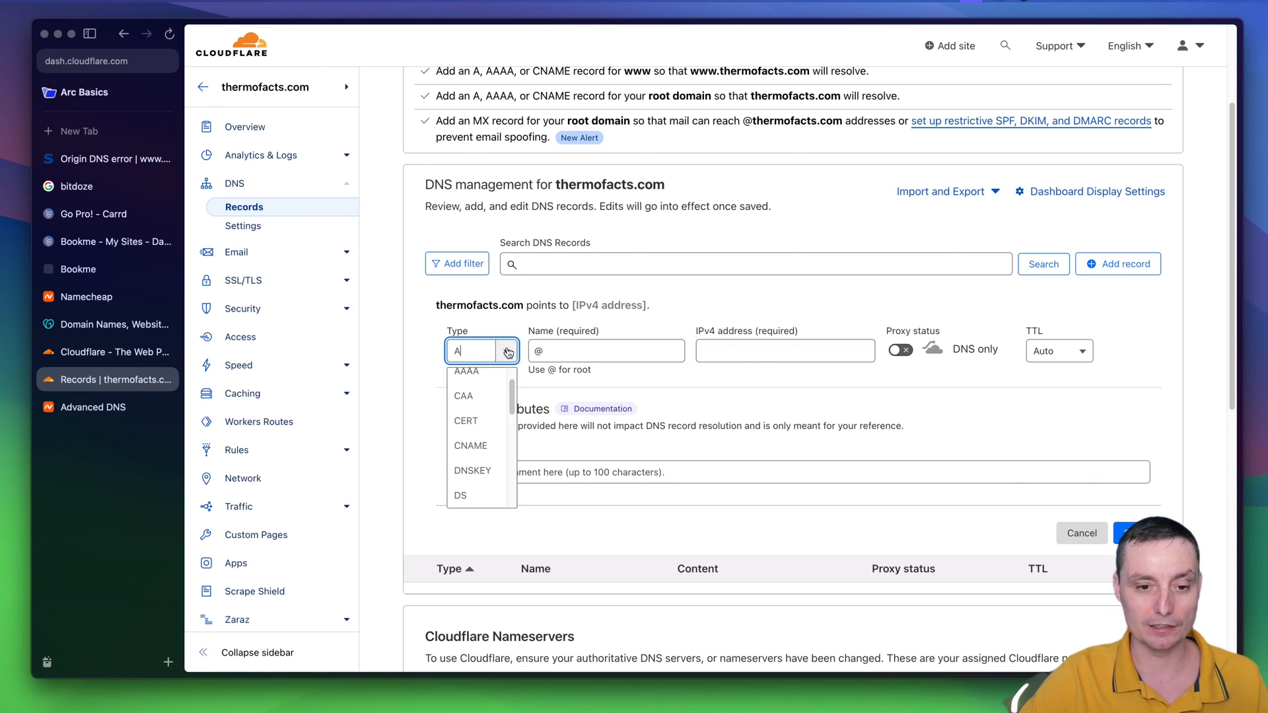
{"action": "left_click", "coordinate": [471, 445]}
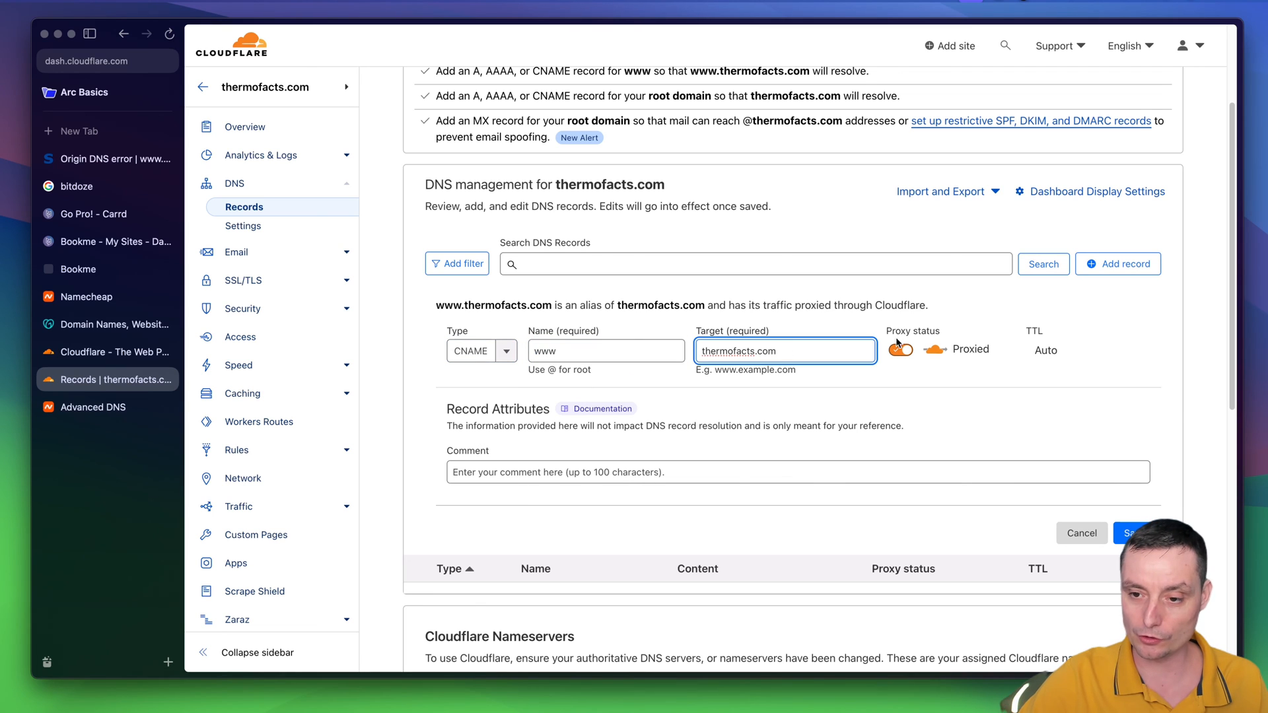
{"action": "left_click", "coordinate": [898, 349]}
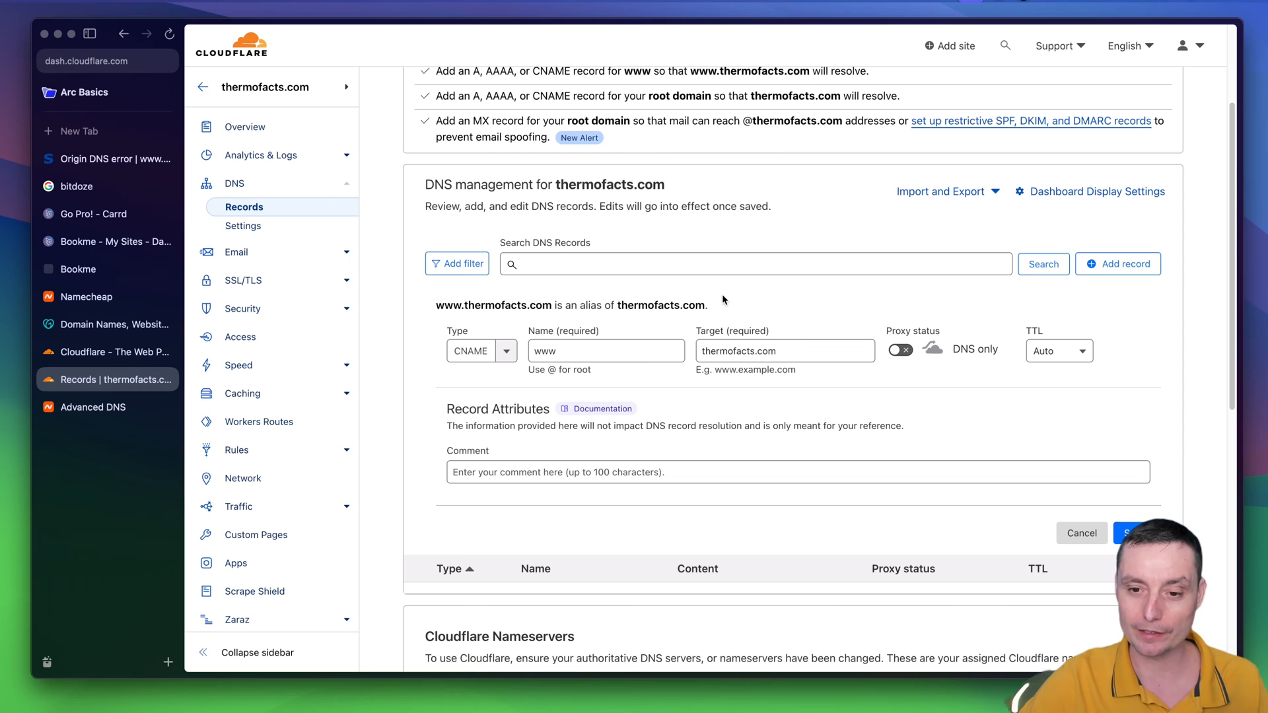
{"action": "mouse_move", "coordinate": [719, 285]}
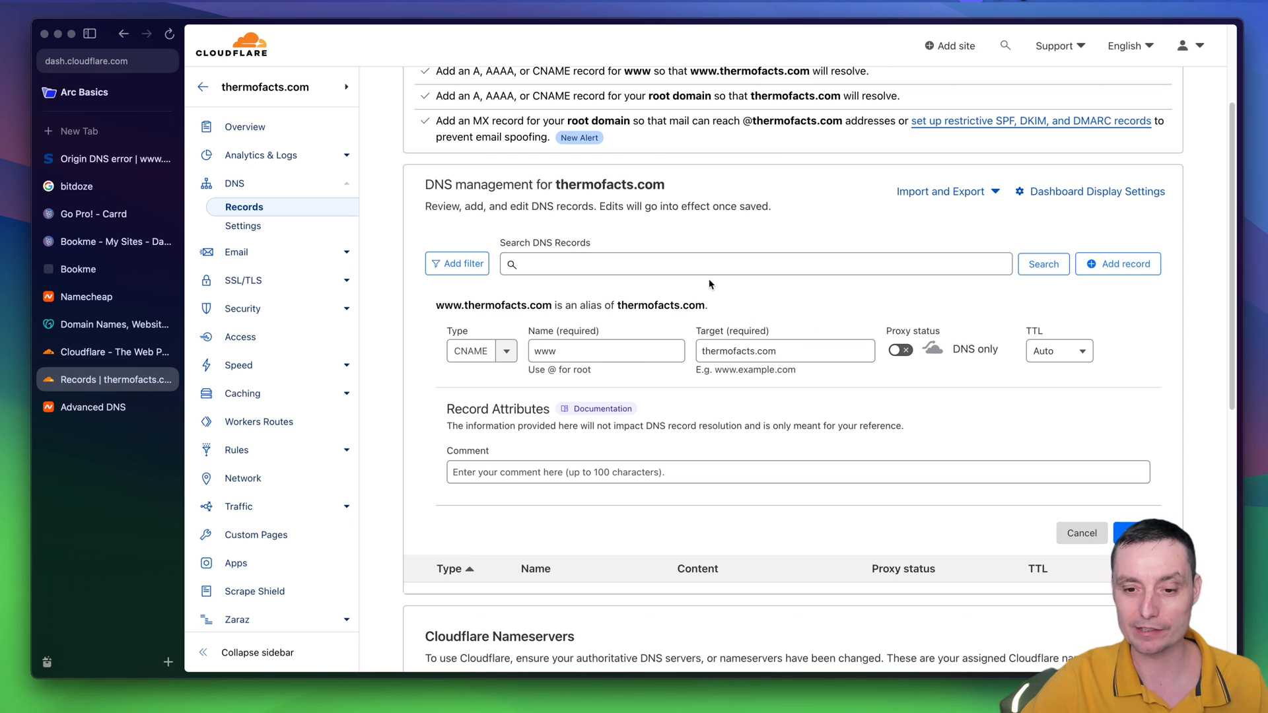